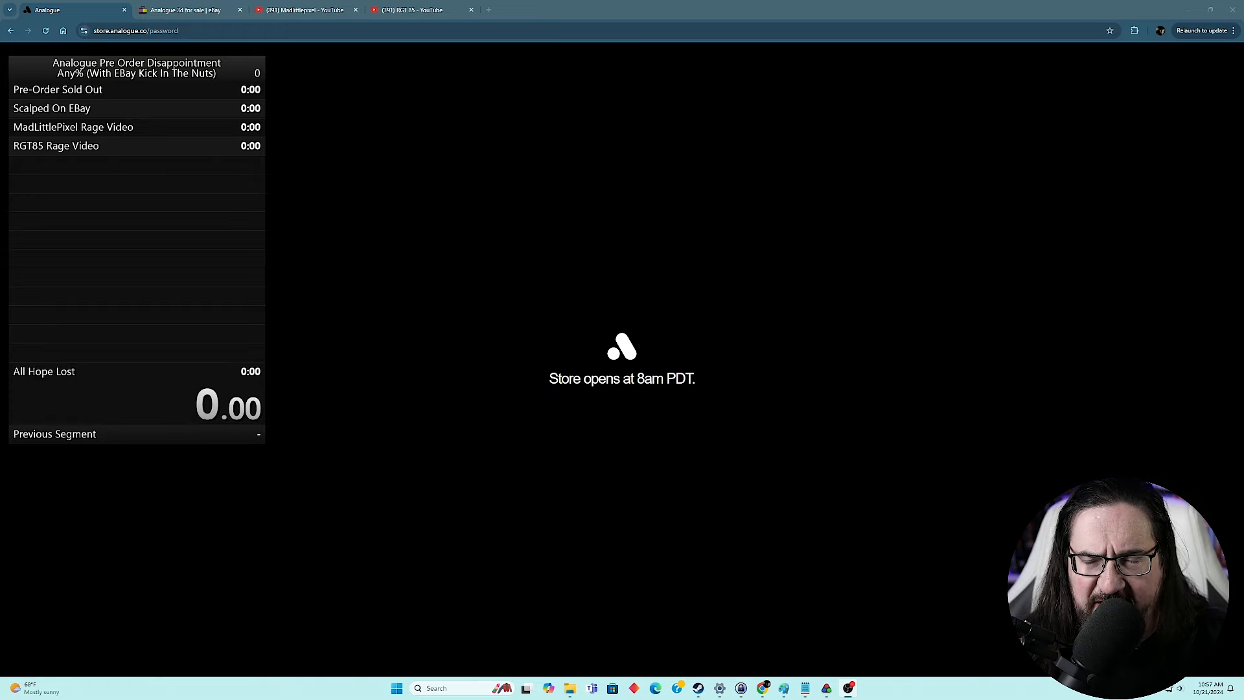
pyautogui.moveTo(179, 94)
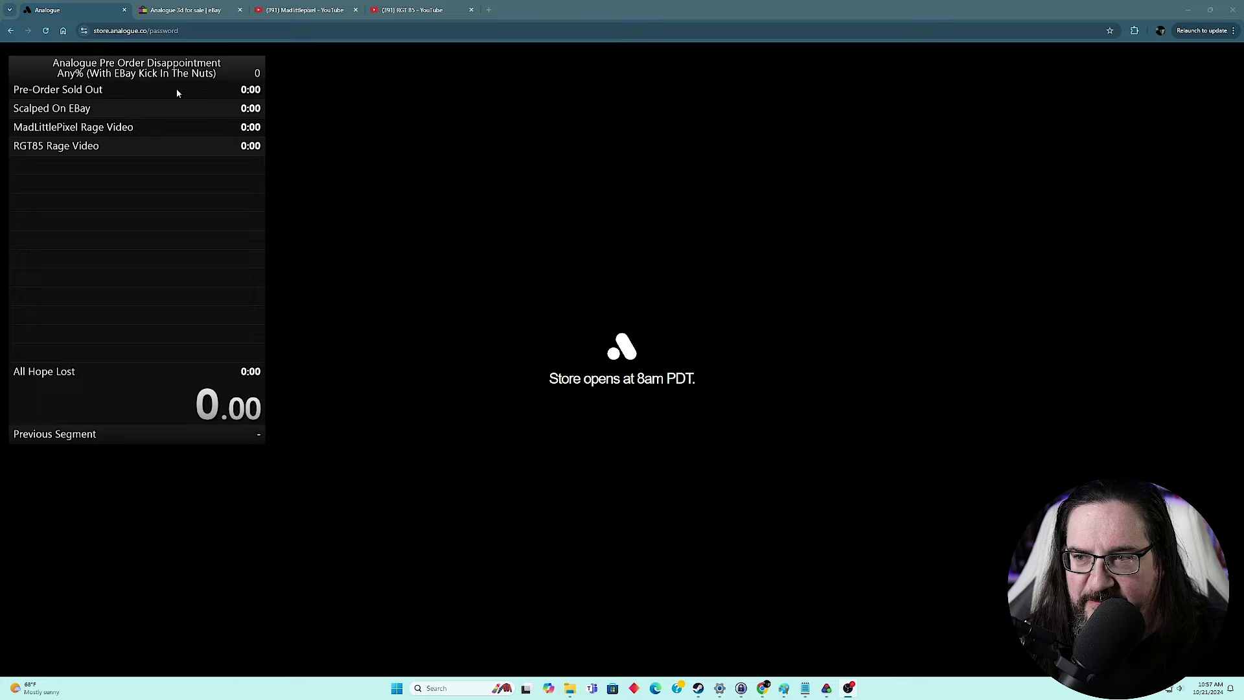
# Step: Reload the closed Analogue store page, still opening at 8am PDT, then view eBay's Analogue 3D results
pyautogui.click(45, 31)
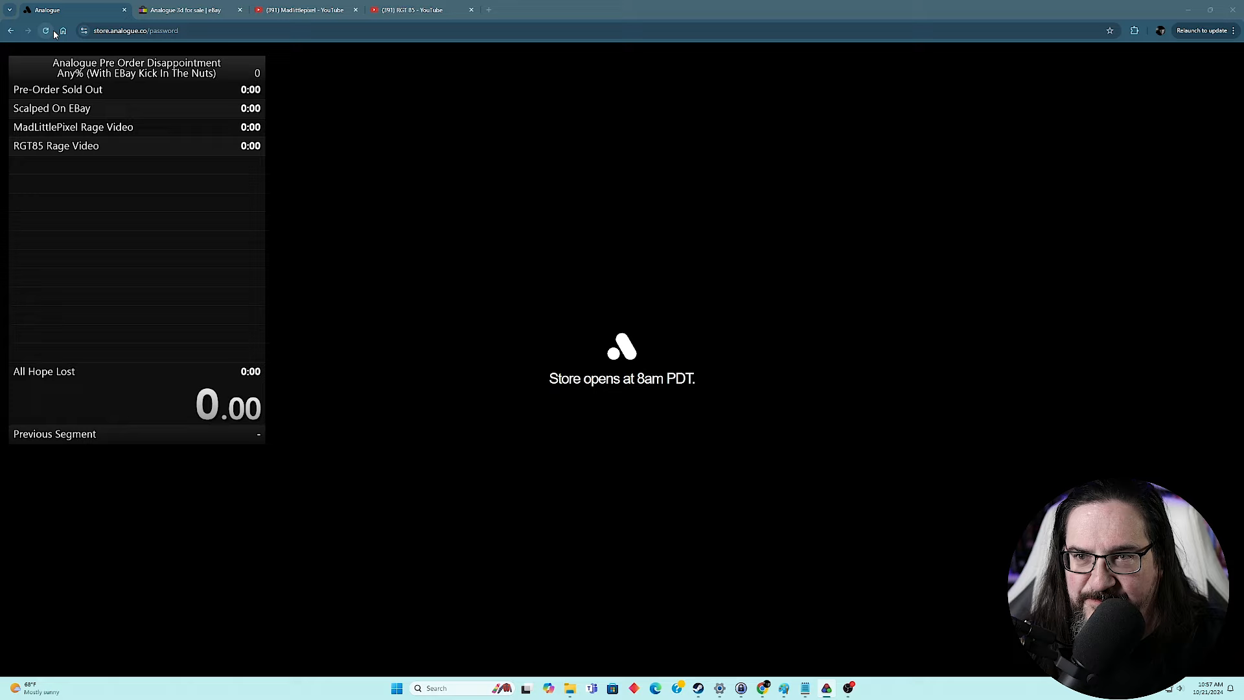
pyautogui.moveTo(44, 31)
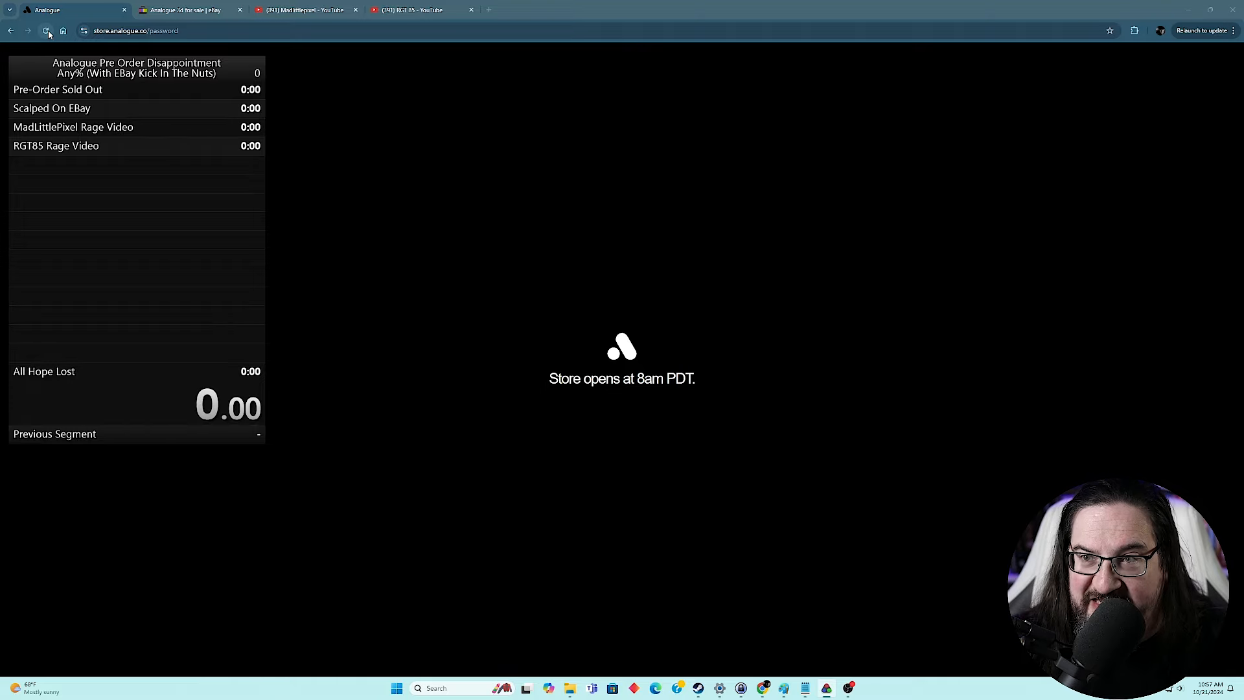
pyautogui.click(187, 10)
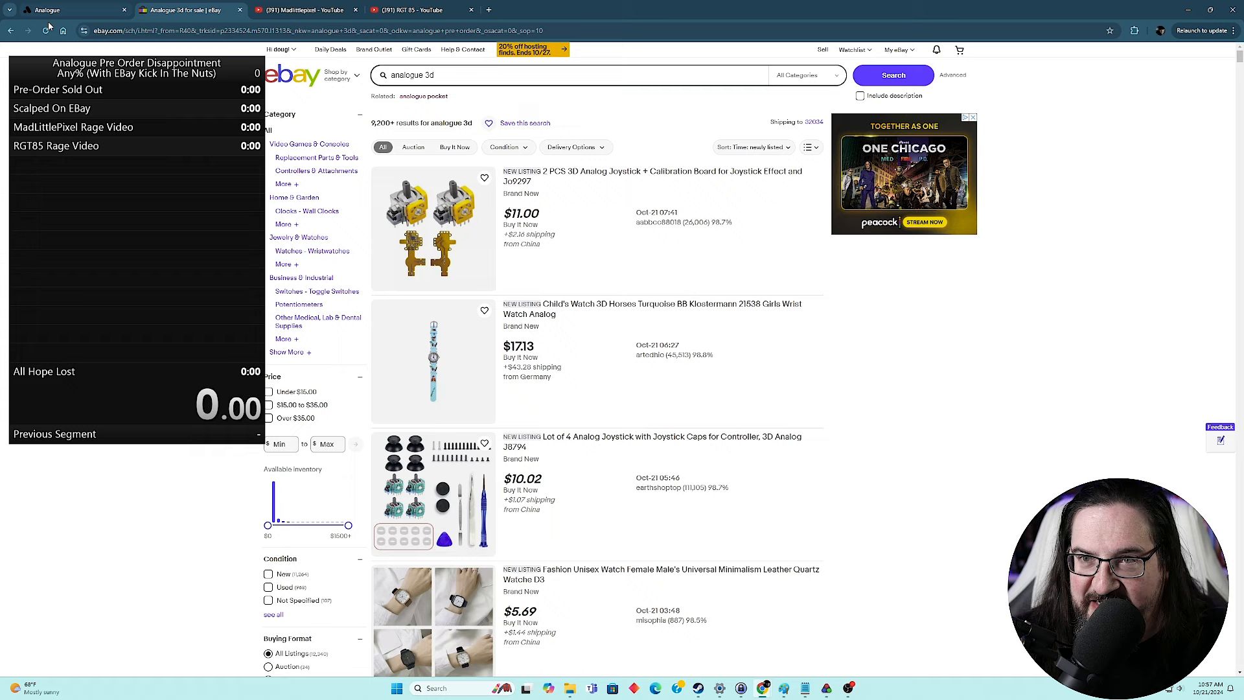
# Step: Reload the eBay 'analogue 3d' results twice, then return to the now-open Analogue store tab
pyautogui.click(46, 31)
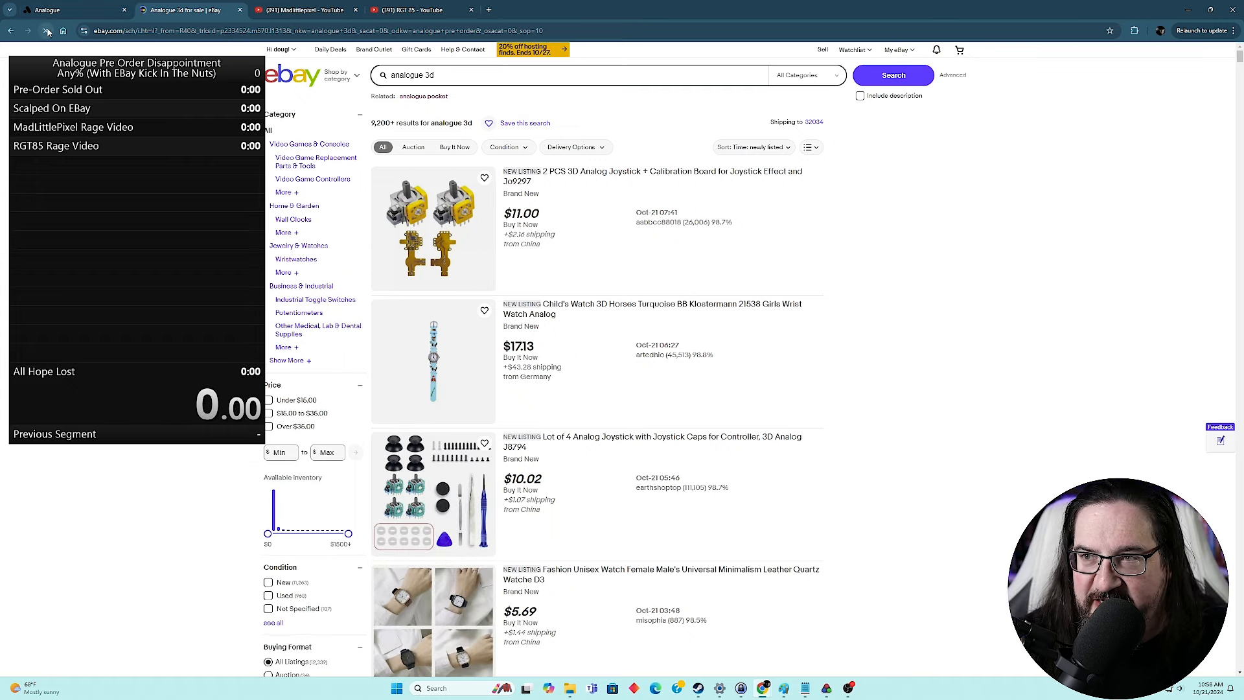
pyautogui.click(44, 31)
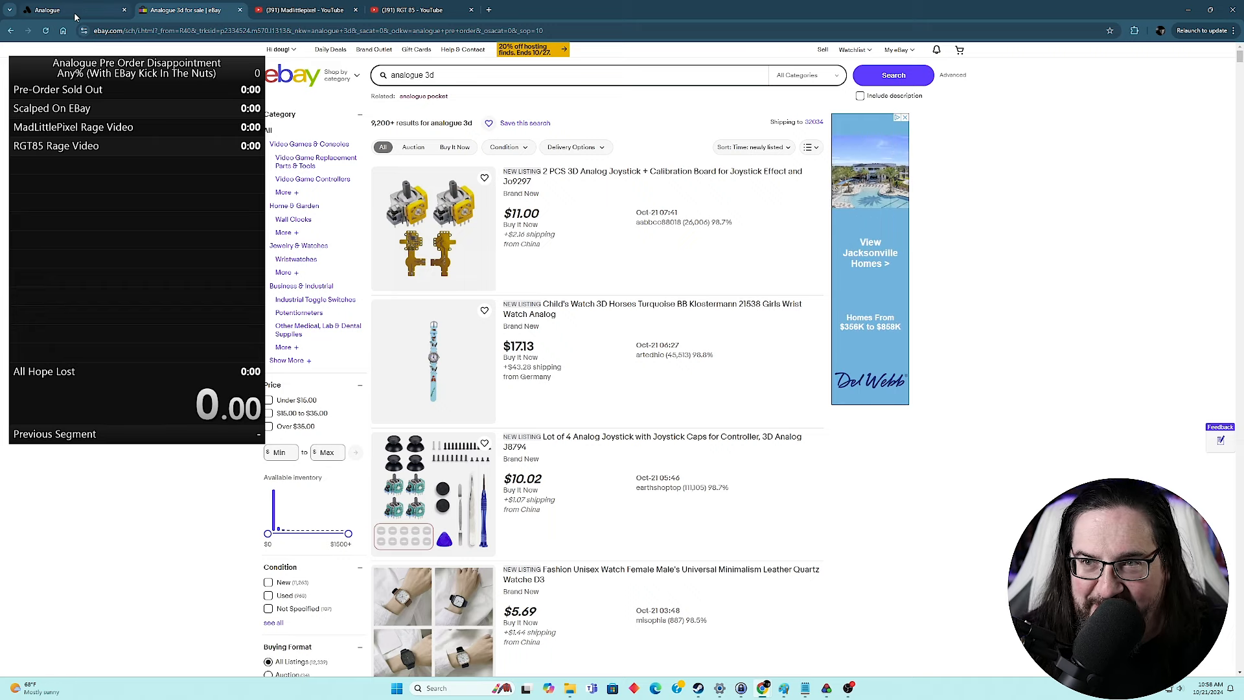
pyautogui.click(61, 11)
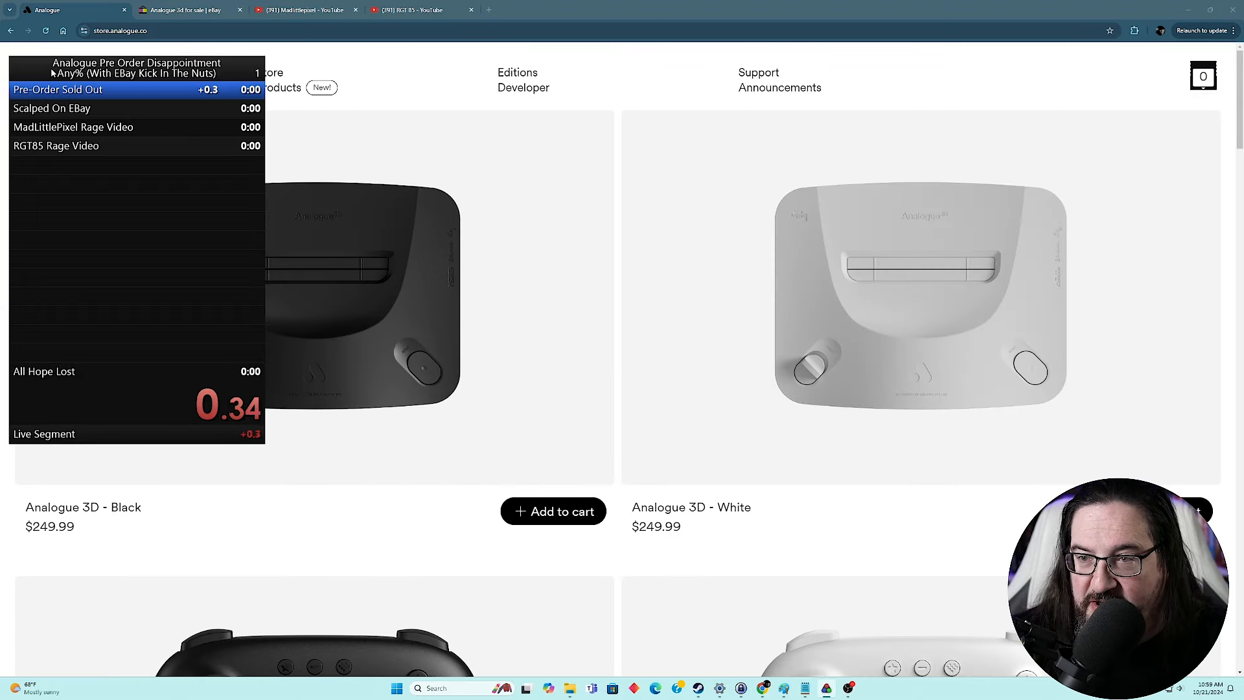
# Step: Preorder one Analogue 3D - Black at $249.99 and tick the Terms & Conditions checkbox
pyautogui.scroll(-3)
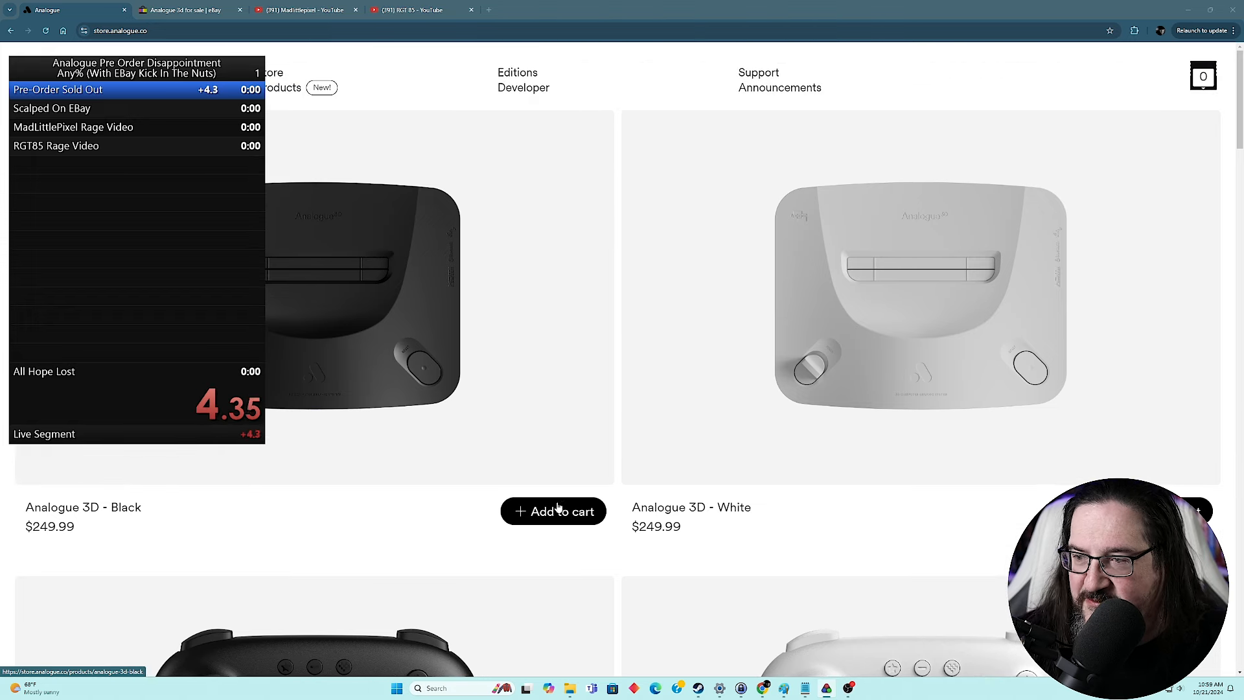
pyautogui.click(83, 507)
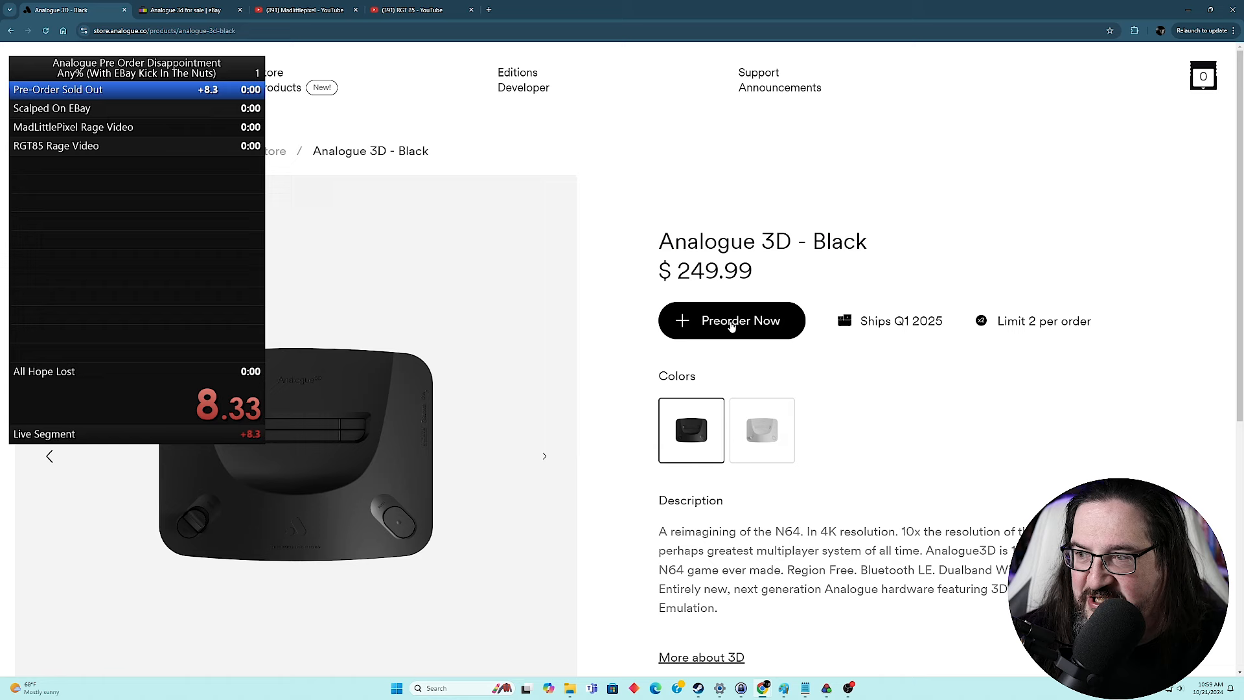
pyautogui.click(732, 320)
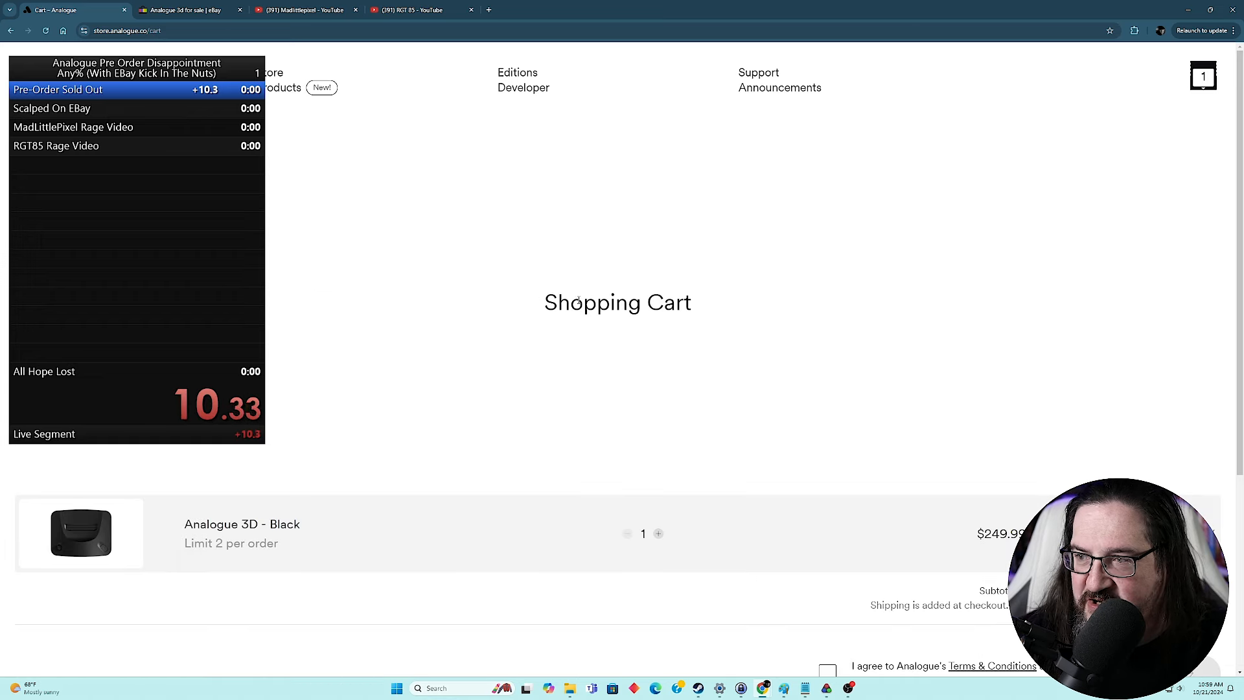
pyautogui.scroll(-3)
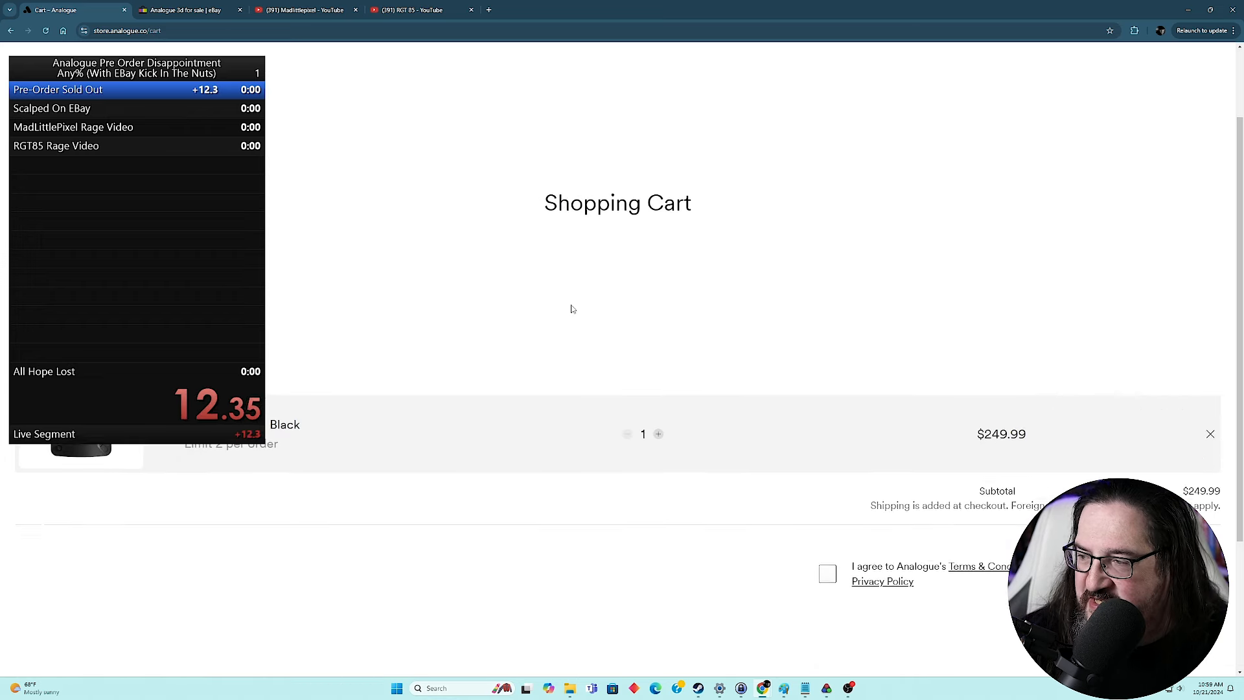
pyautogui.scroll(-3)
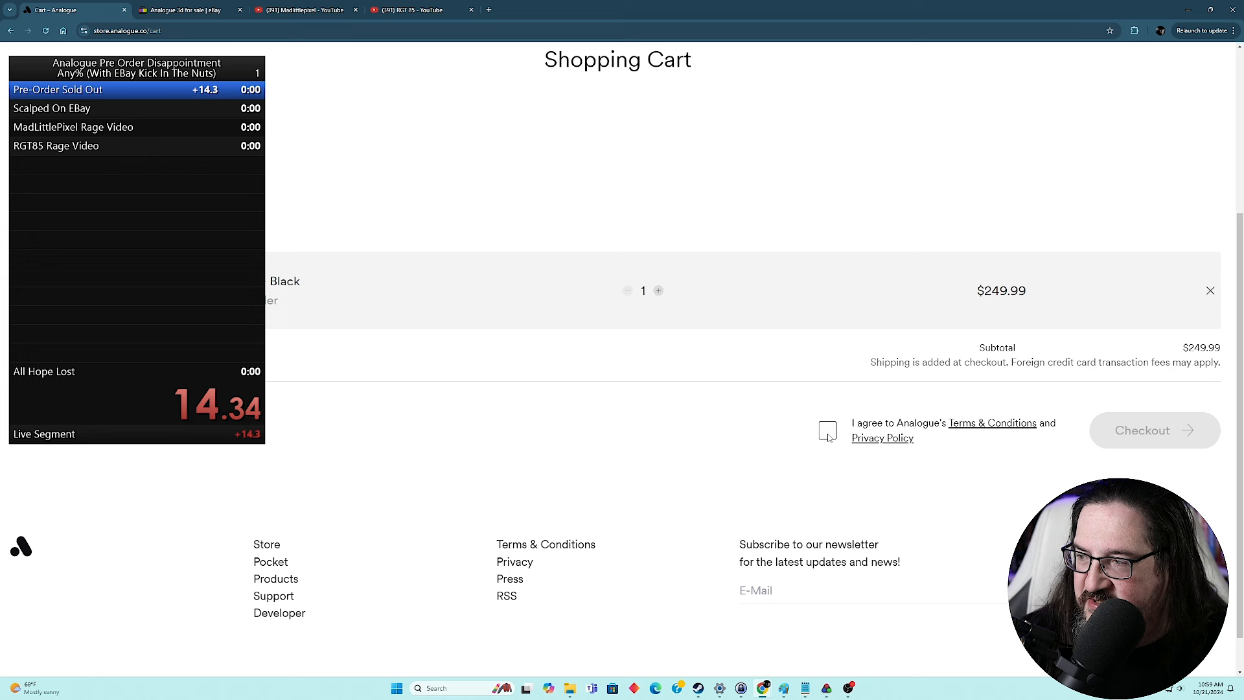
pyautogui.click(827, 431)
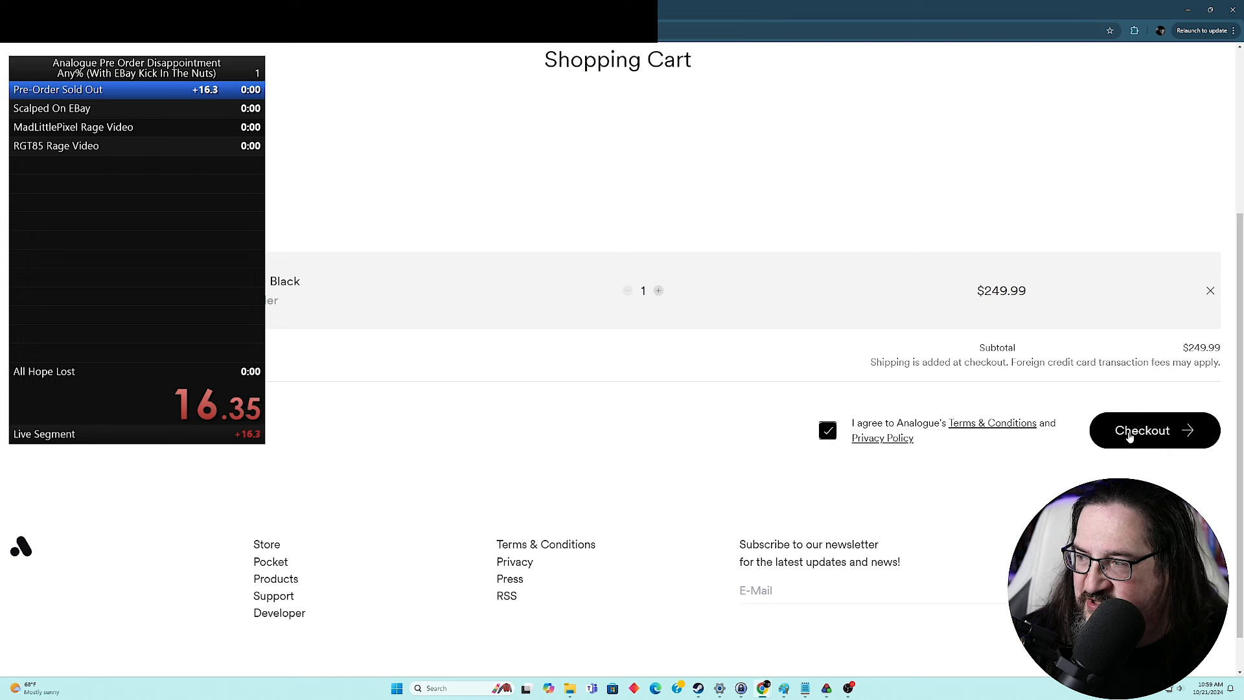
# Step: Start checkout and answer the first hCaptcha by outlining the biggest airplane
pyautogui.click(1142, 430)
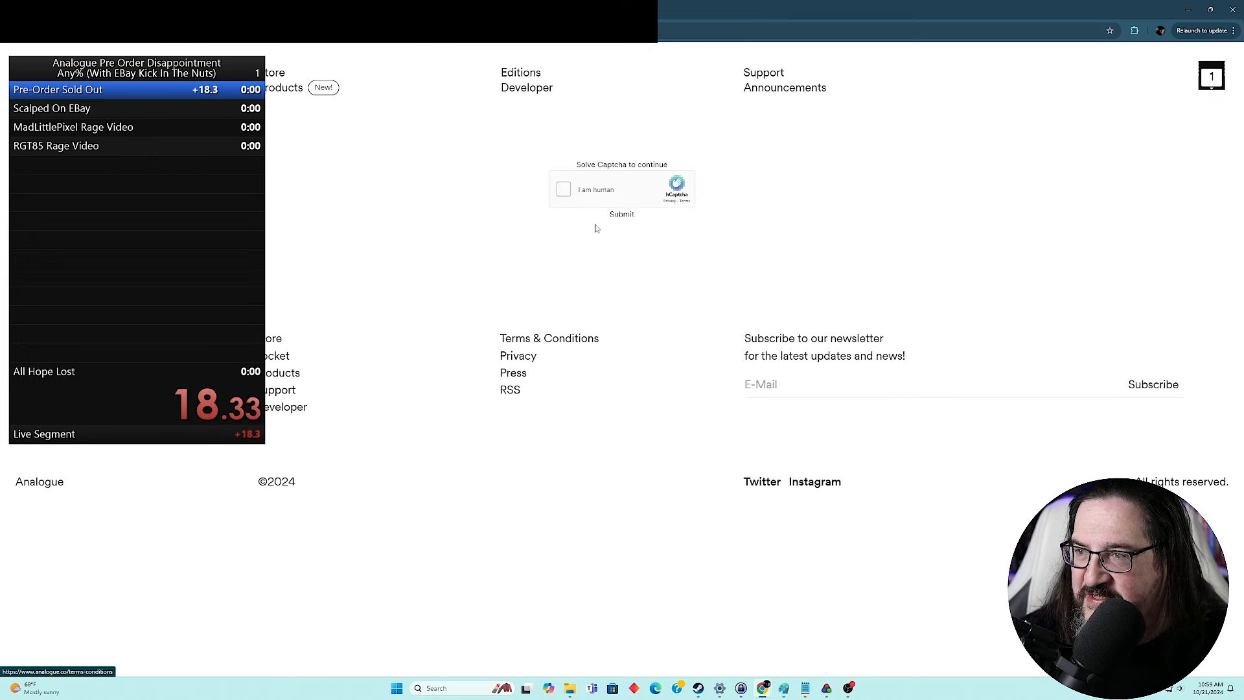
pyautogui.click(563, 190)
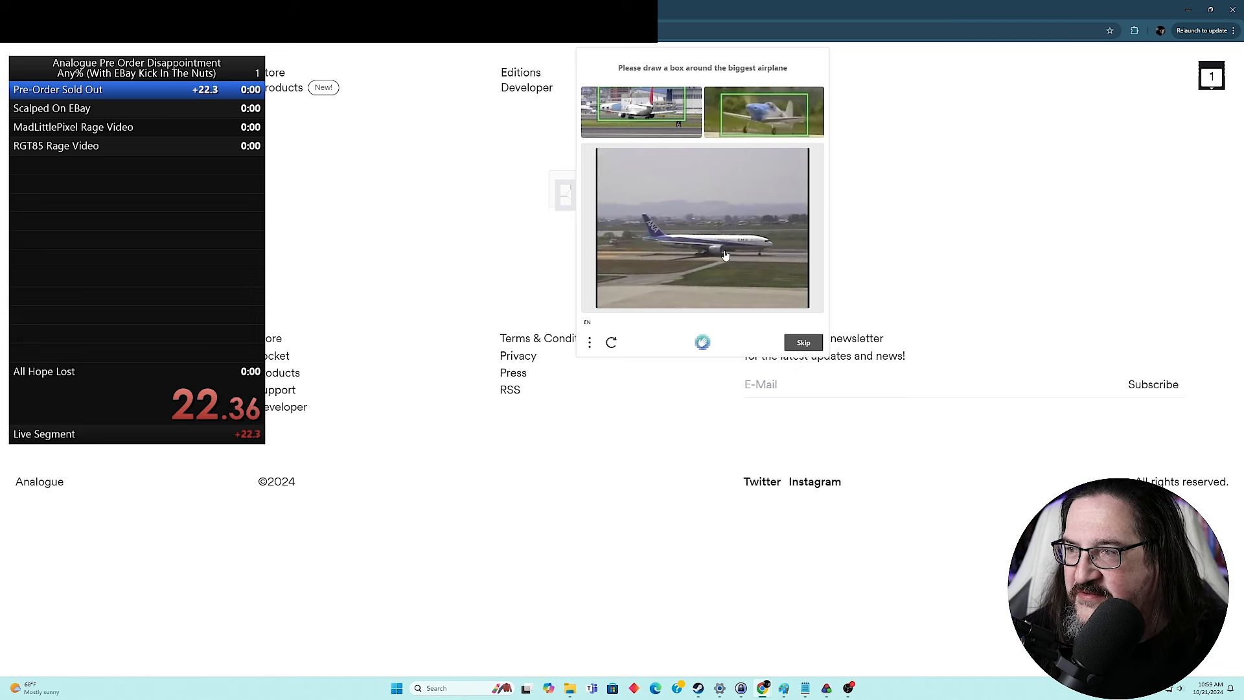
pyautogui.moveTo(637, 205); pyautogui.dragTo(738, 236)
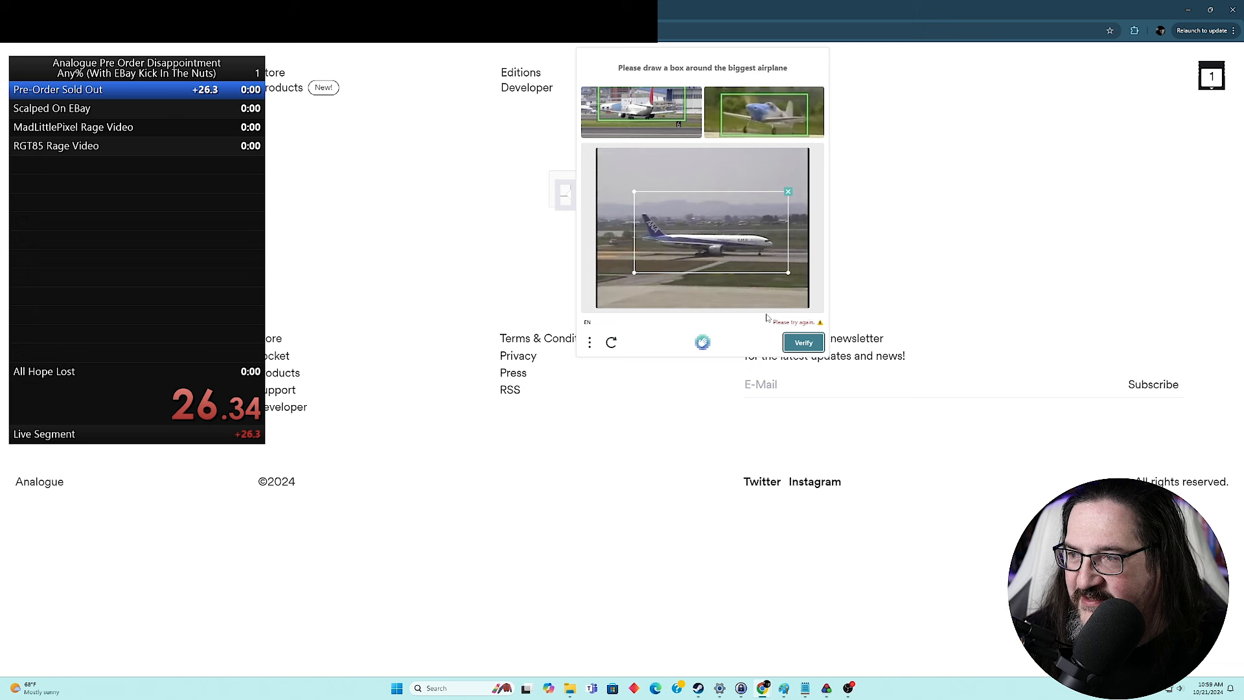
pyautogui.click(803, 342)
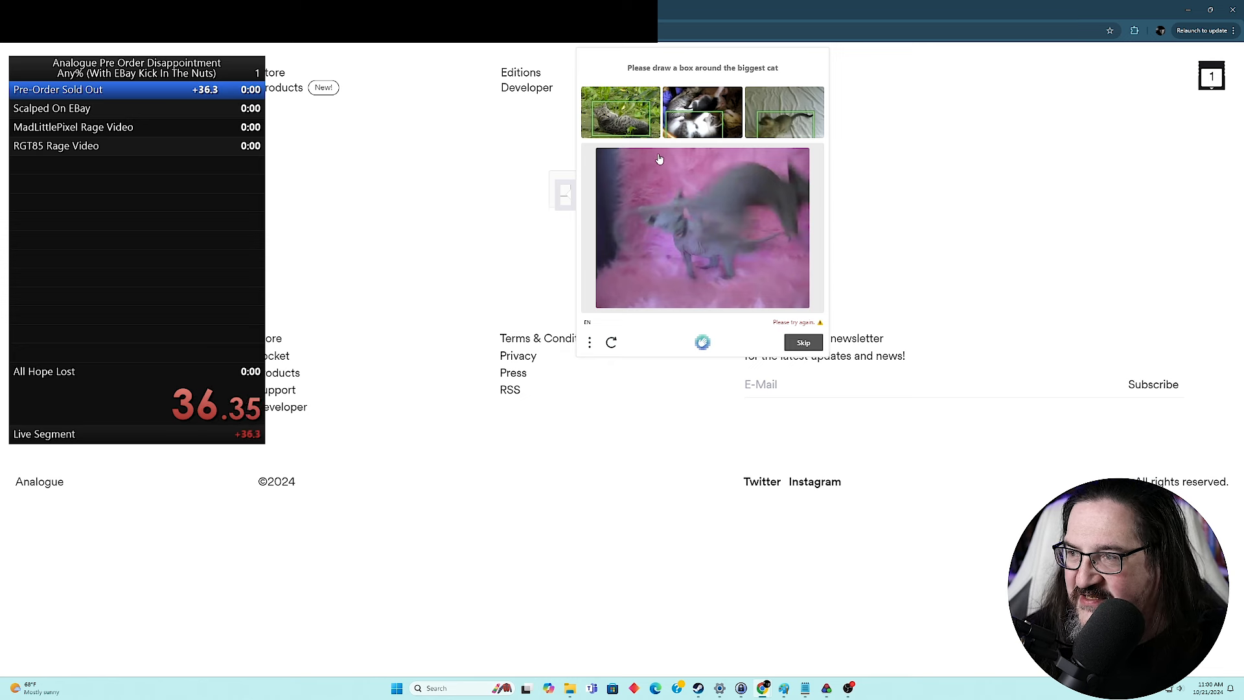
# Step: Finish the remaining hCaptcha rounds by outlining the biggest cat and airplane
pyautogui.moveTo(651, 155); pyautogui.dragTo(808, 258)
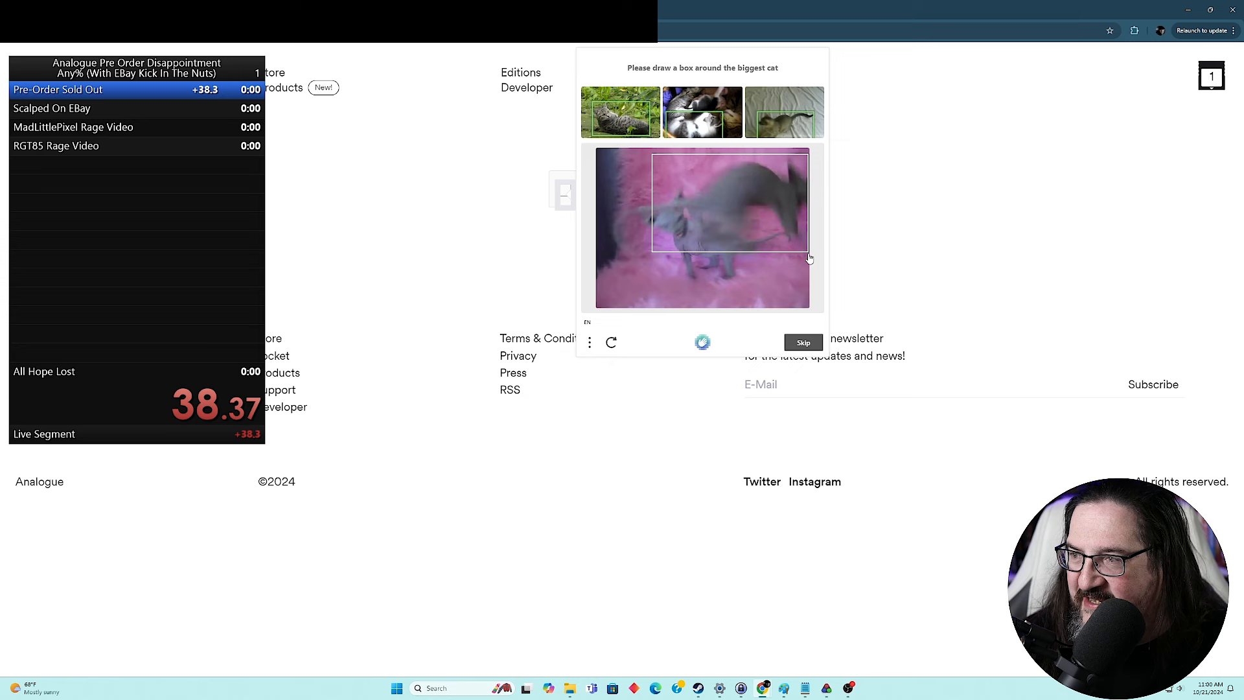
pyautogui.click(802, 342)
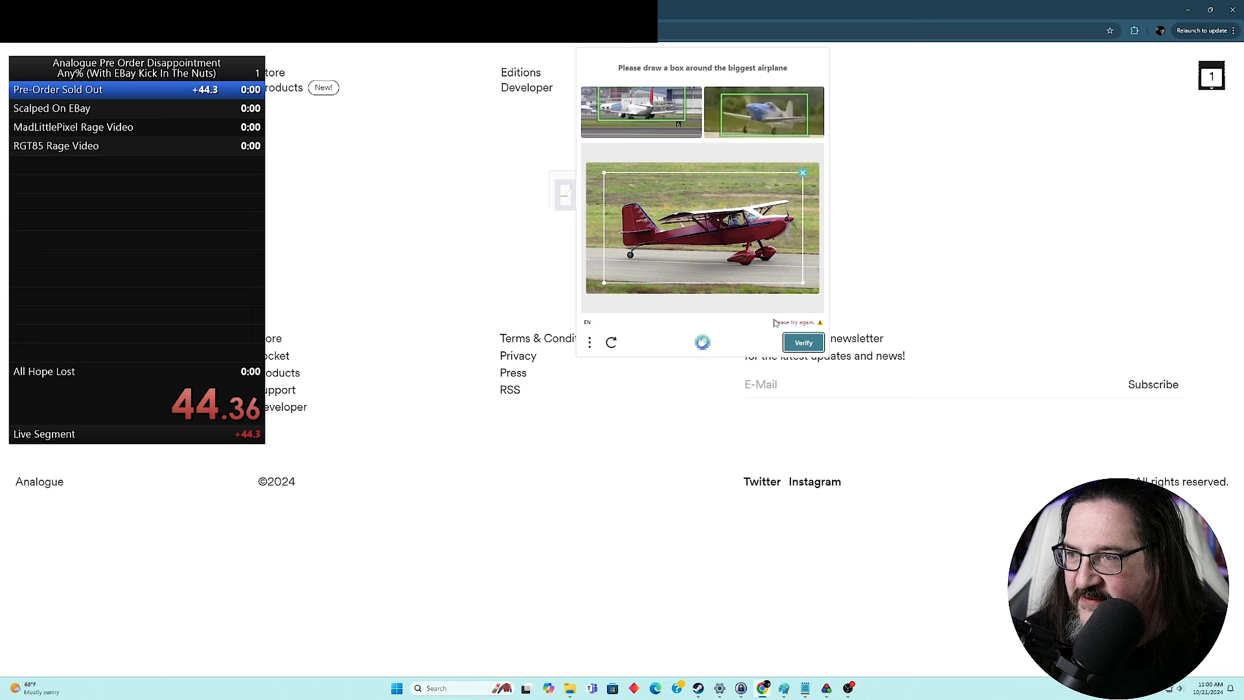
pyautogui.click(803, 342)
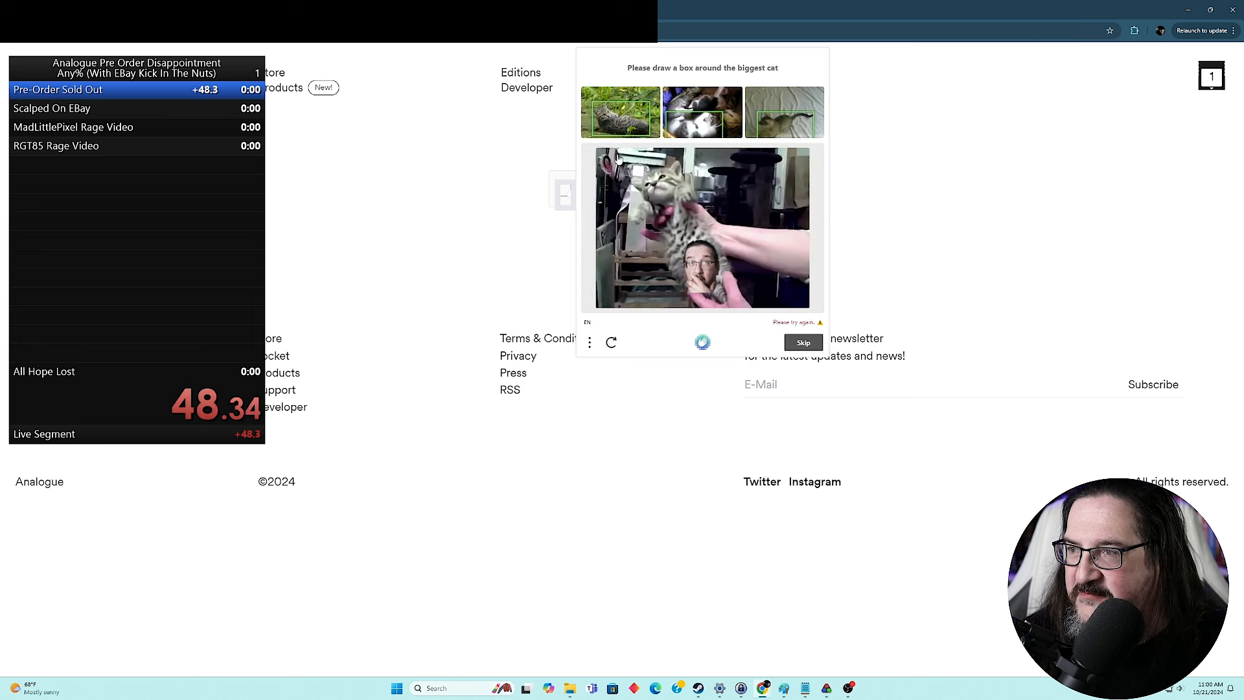
pyautogui.moveTo(601, 157); pyautogui.dragTo(752, 308)
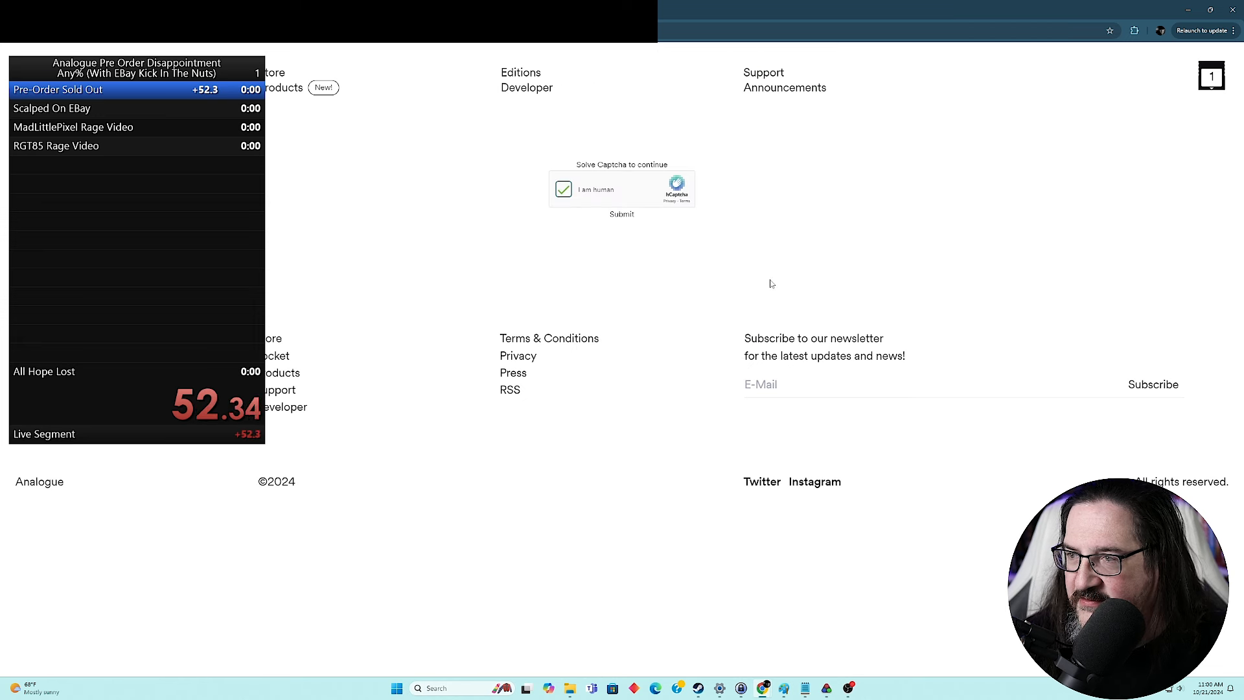
pyautogui.moveTo(729, 268)
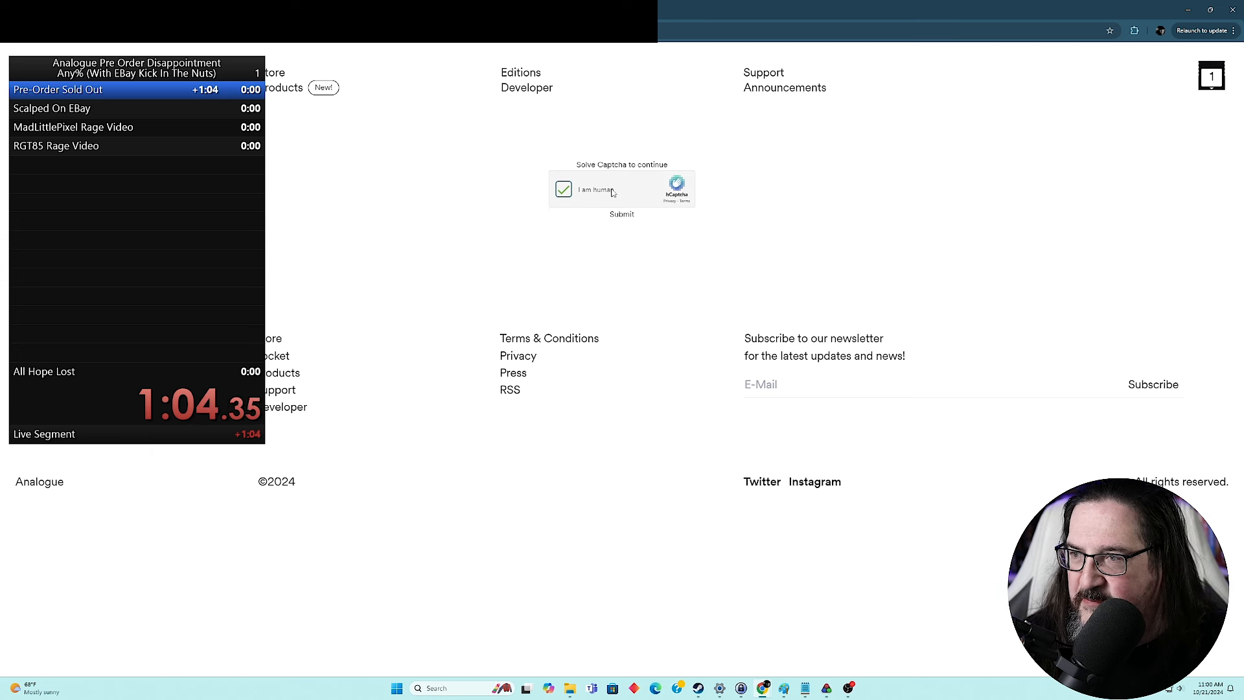
pyautogui.click(563, 189)
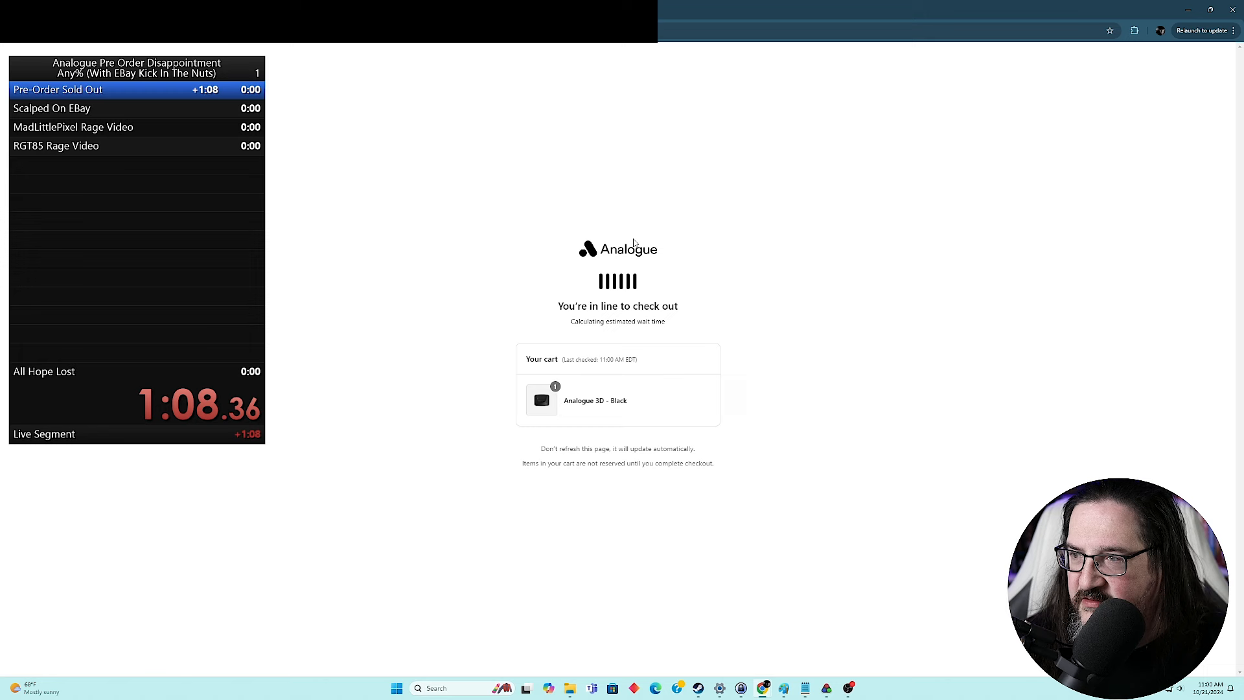
pyautogui.moveTo(704, 316)
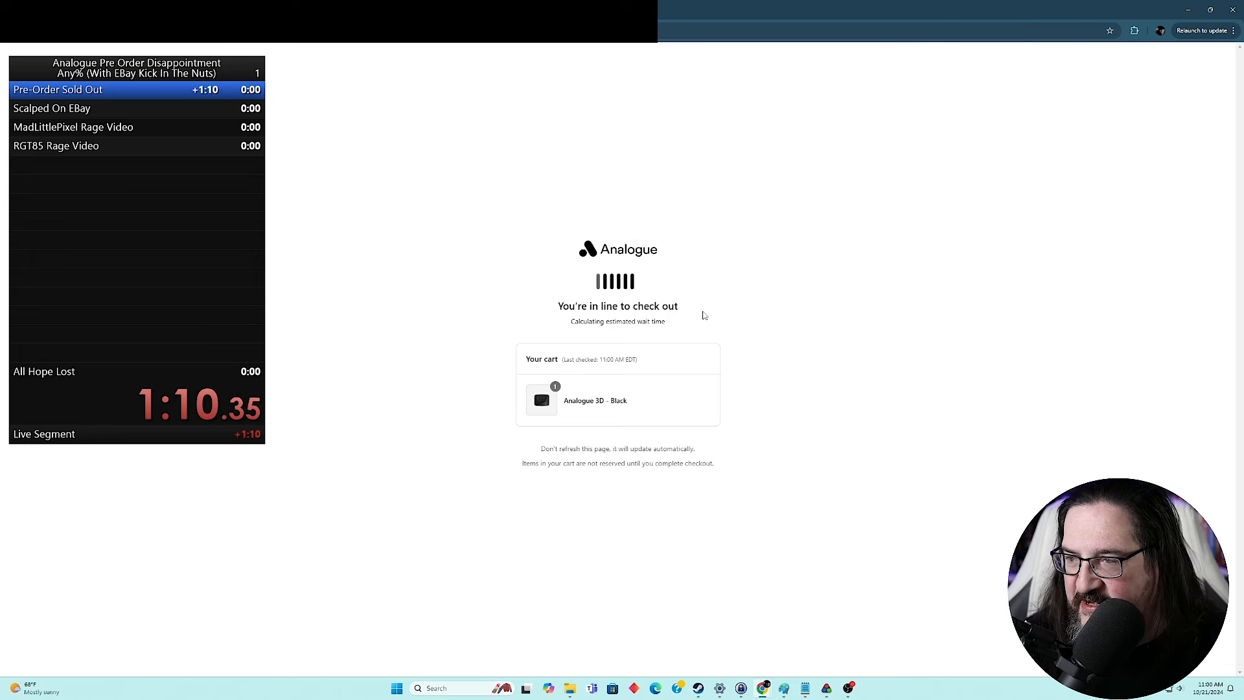
pyautogui.moveTo(725, 326)
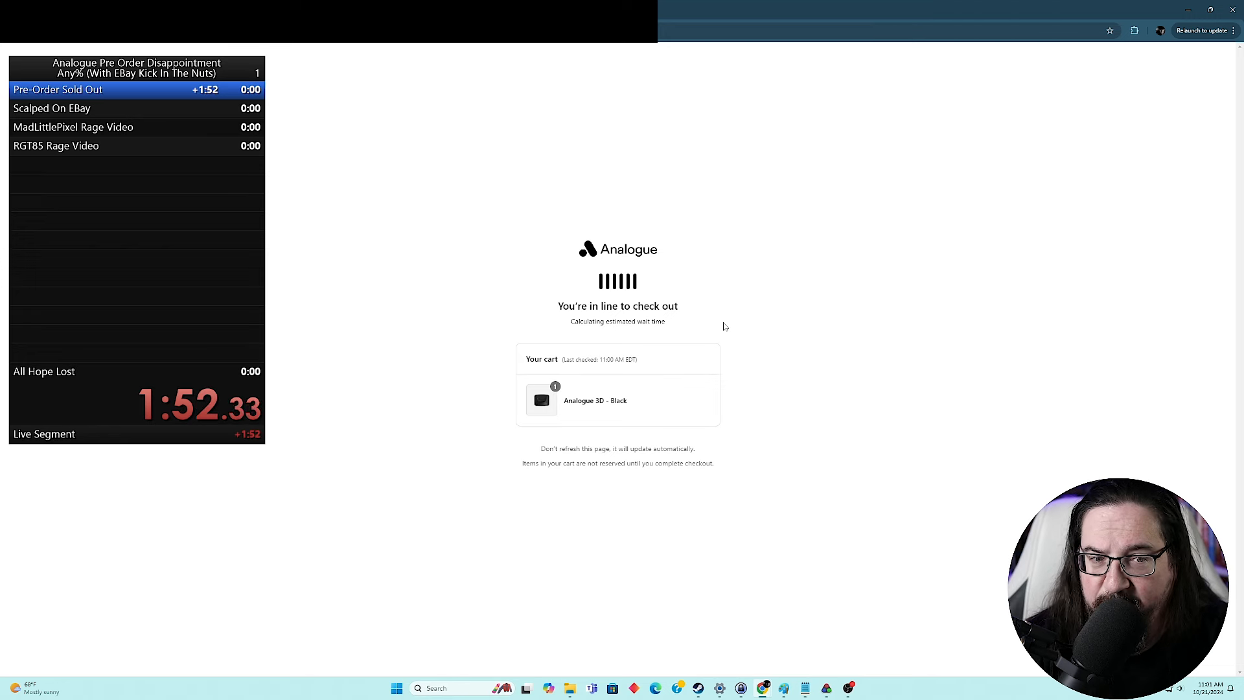
pyautogui.moveTo(697, 302)
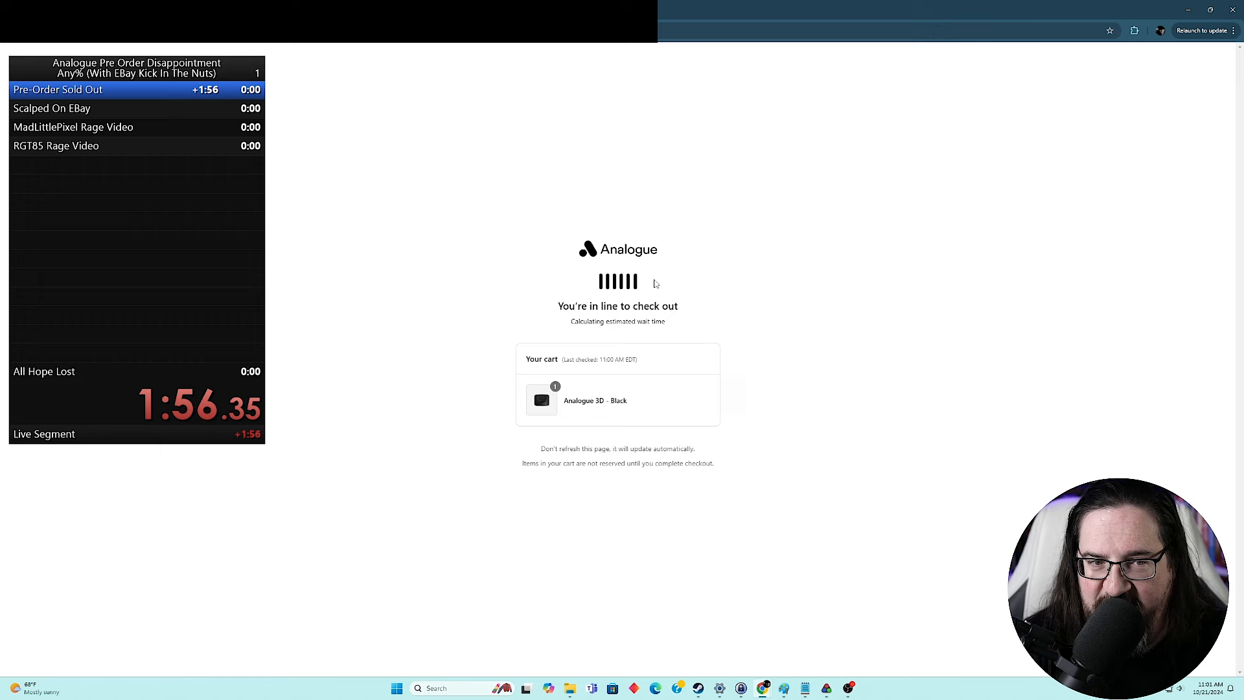
pyautogui.moveTo(673, 286)
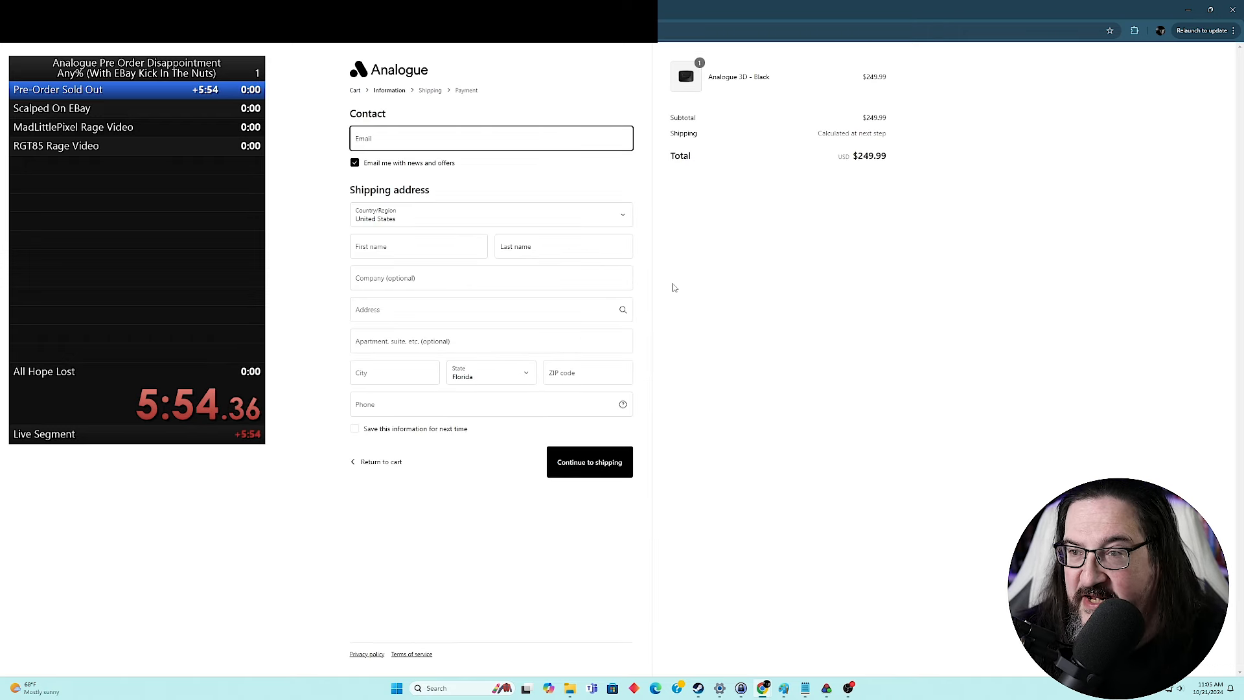
pyautogui.moveTo(701, 278)
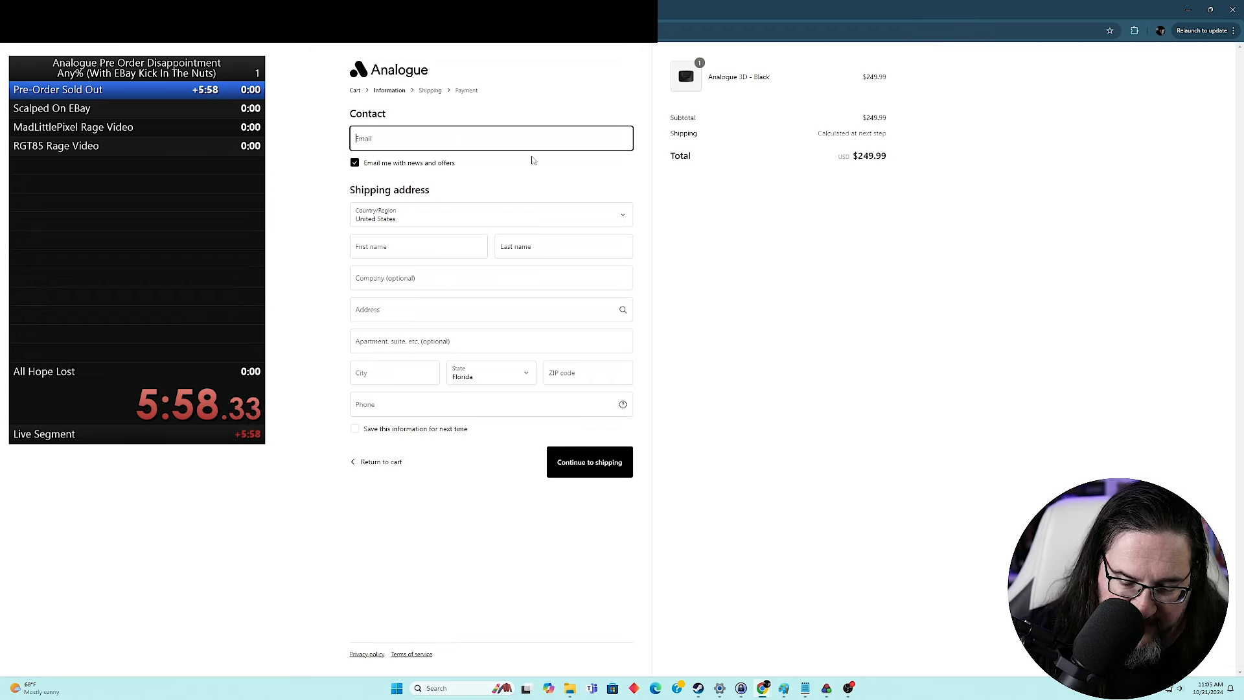
# Step: Start entering the contact email on the checkout form
pyautogui.click(589, 462)
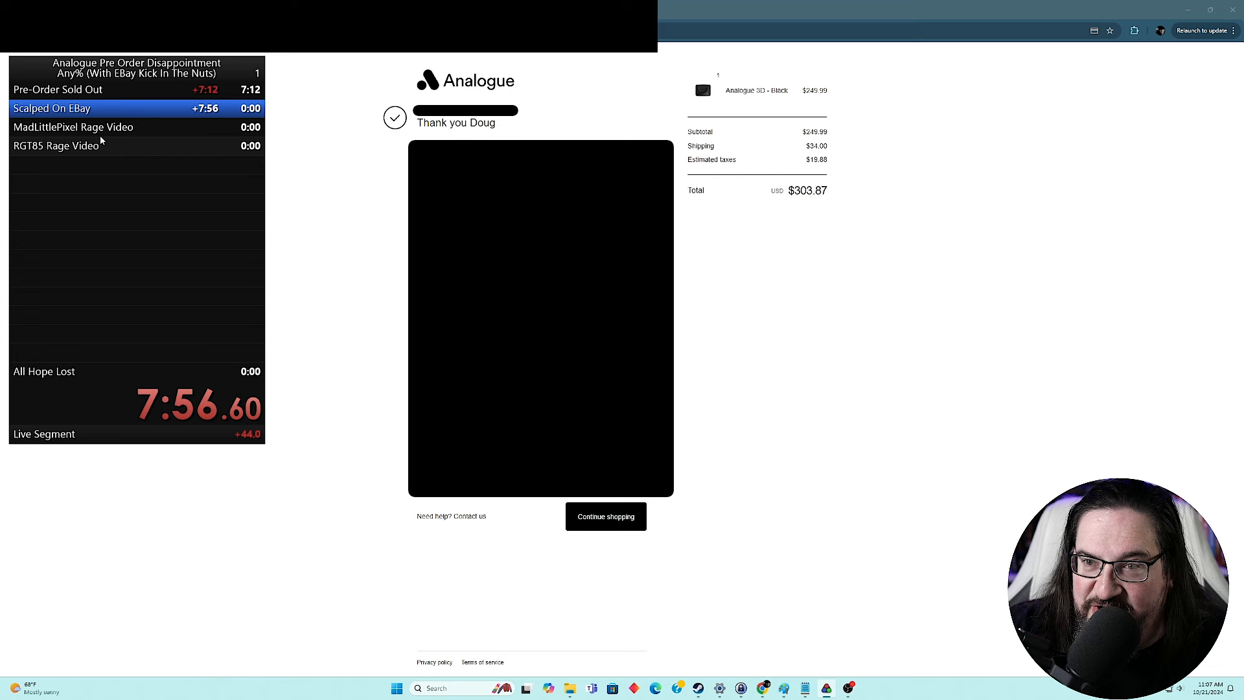
pyautogui.moveTo(74, 95)
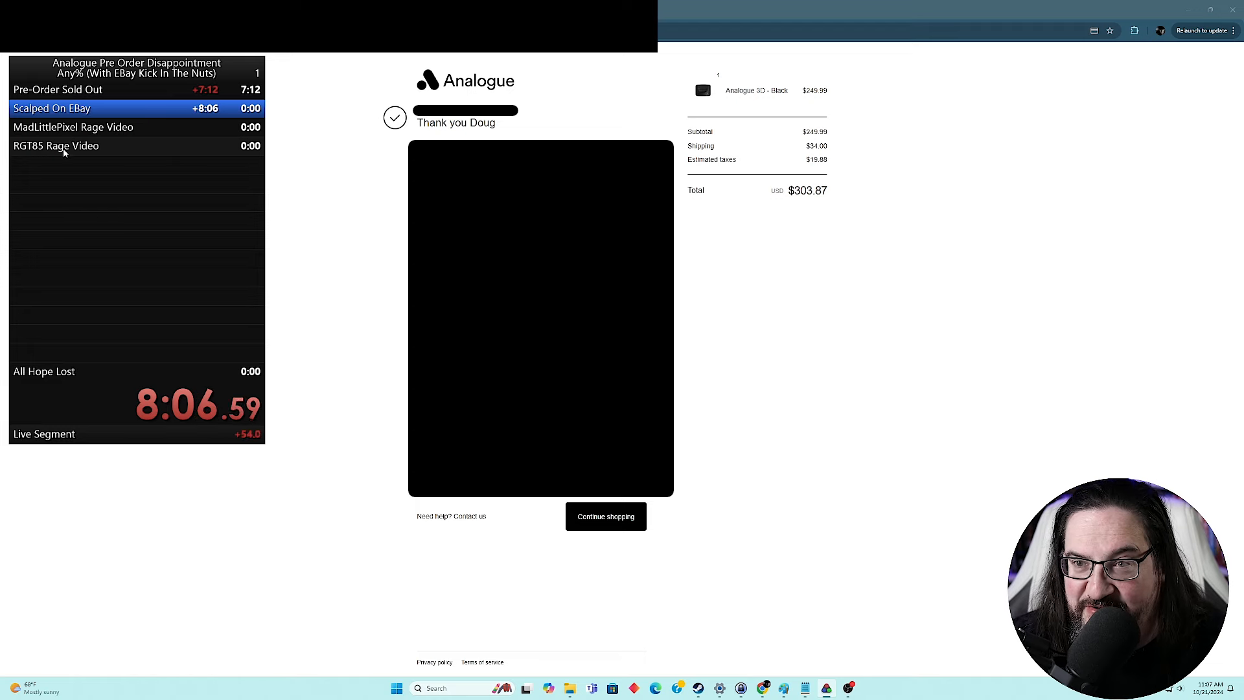
pyautogui.moveTo(85, 169)
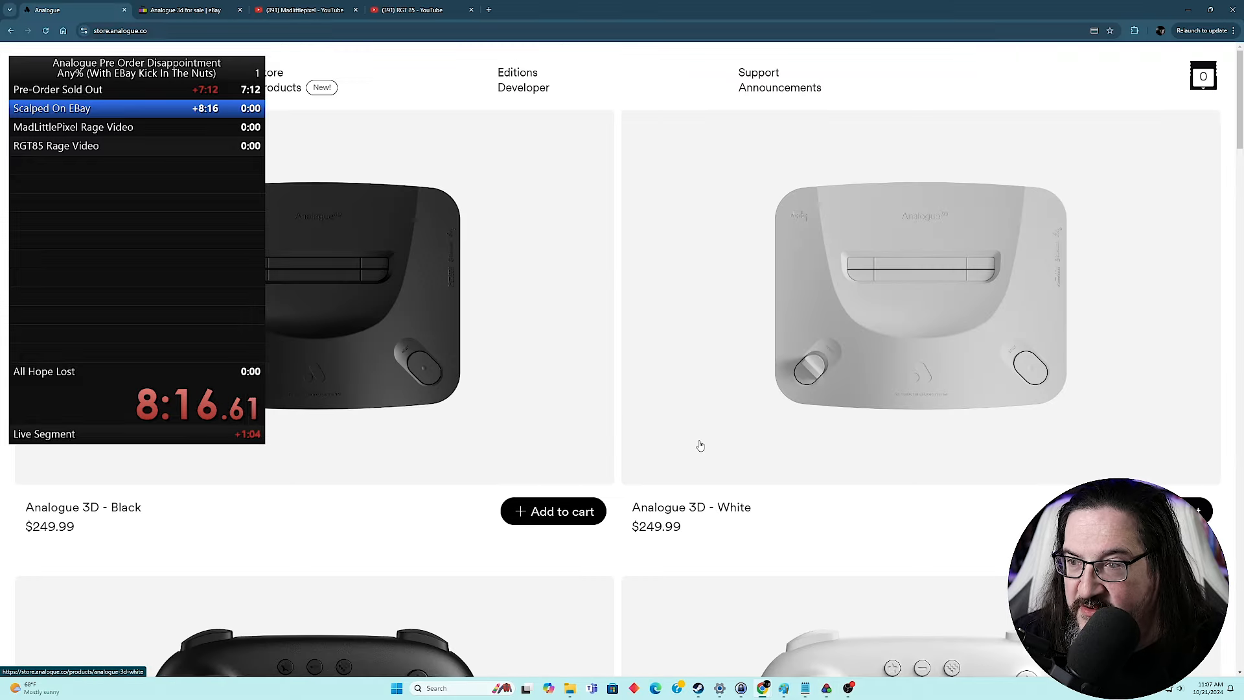
# Step: Scroll the store grid down toward the Analogue 3D - White product
pyautogui.scroll(-3)
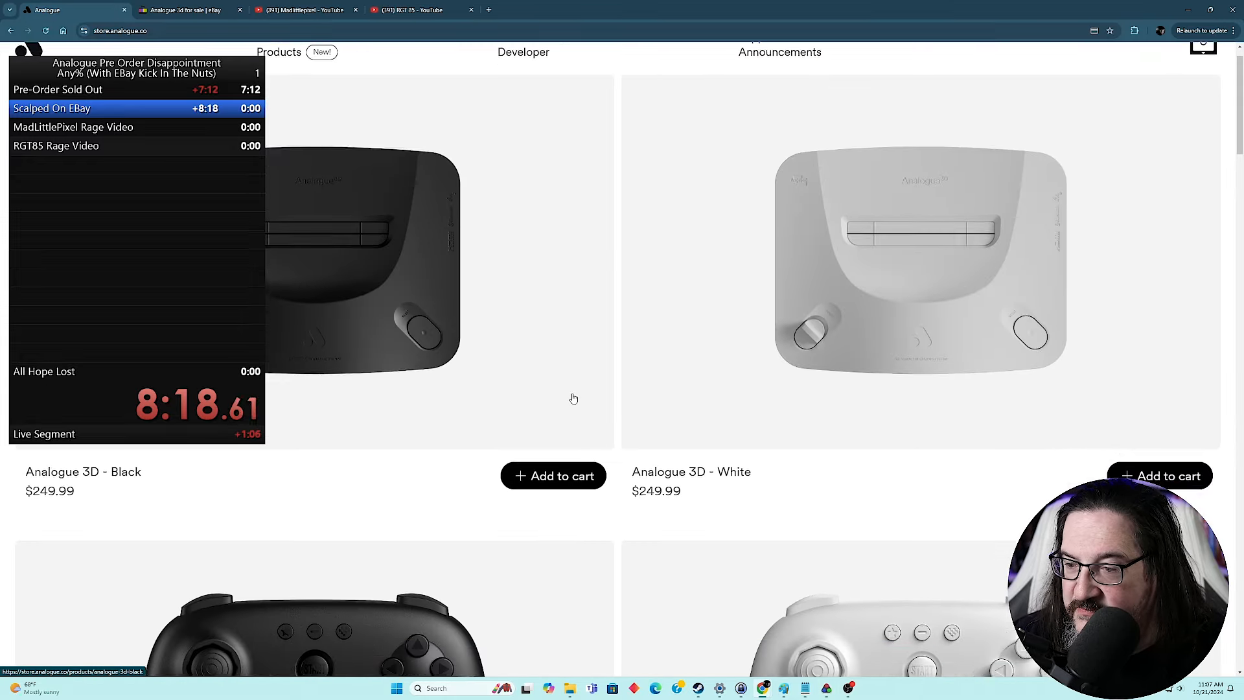
pyautogui.scroll(-3)
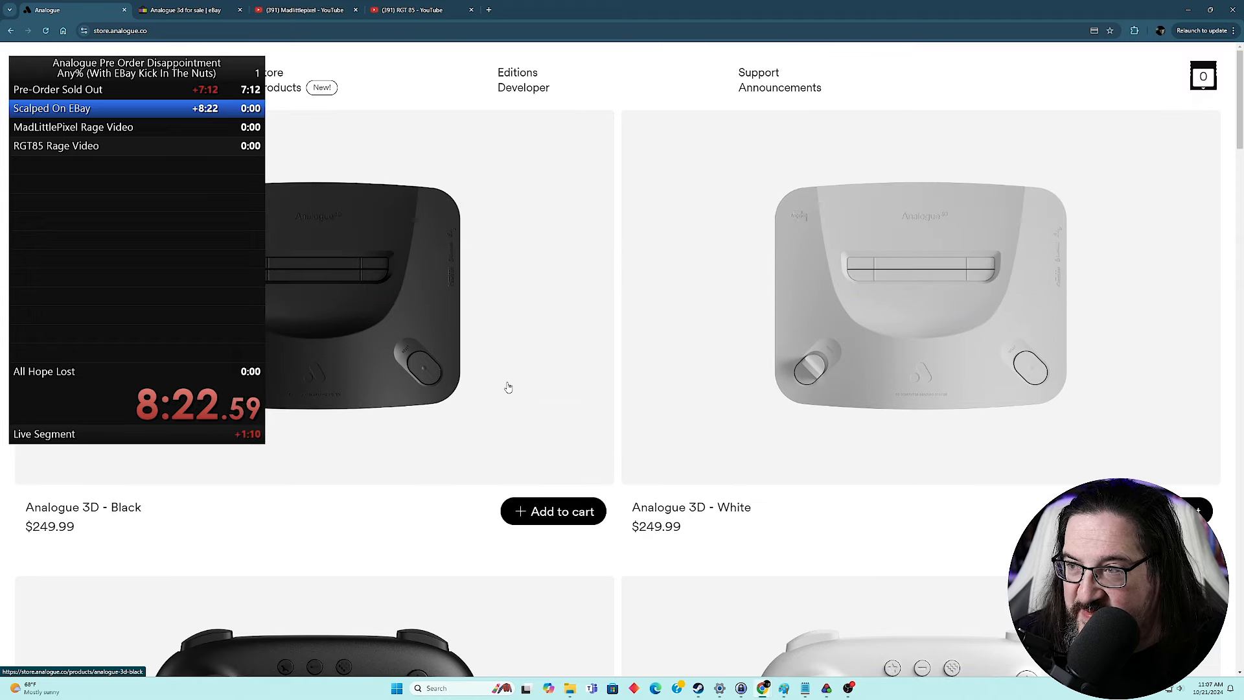
pyautogui.moveTo(547, 386)
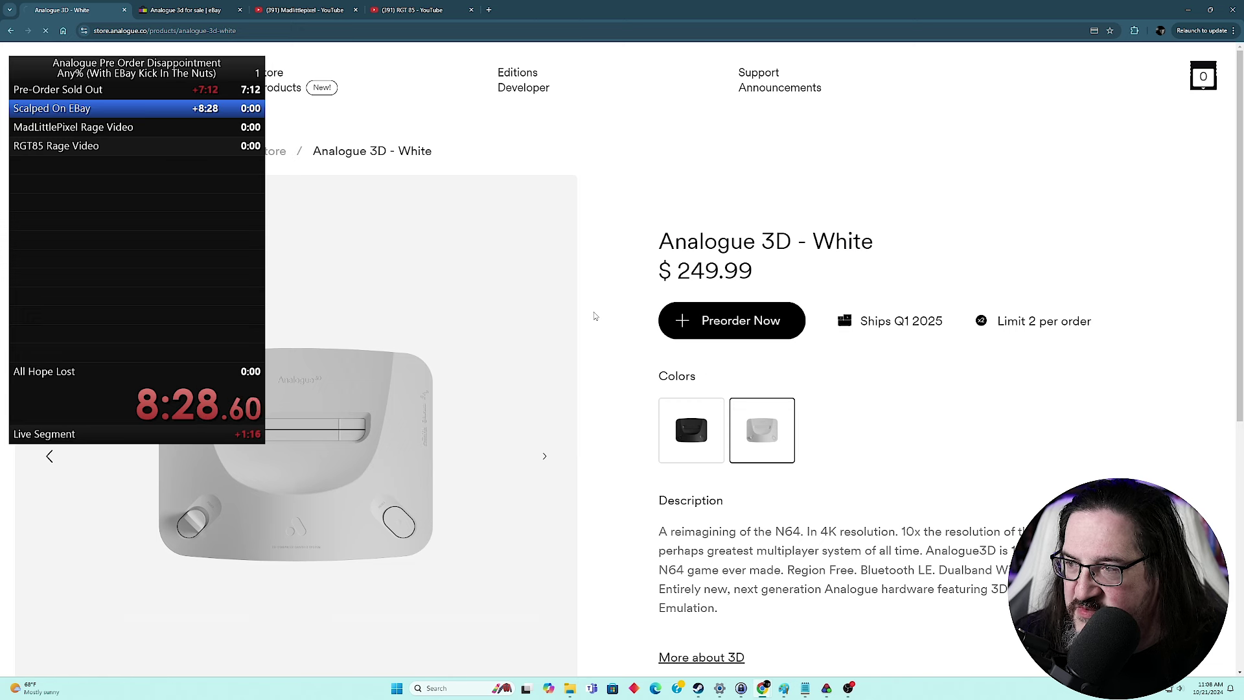
# Step: Preorder the Analogue 3D - White at $249.99 and proceed from the cart to checkout
pyautogui.click(731, 320)
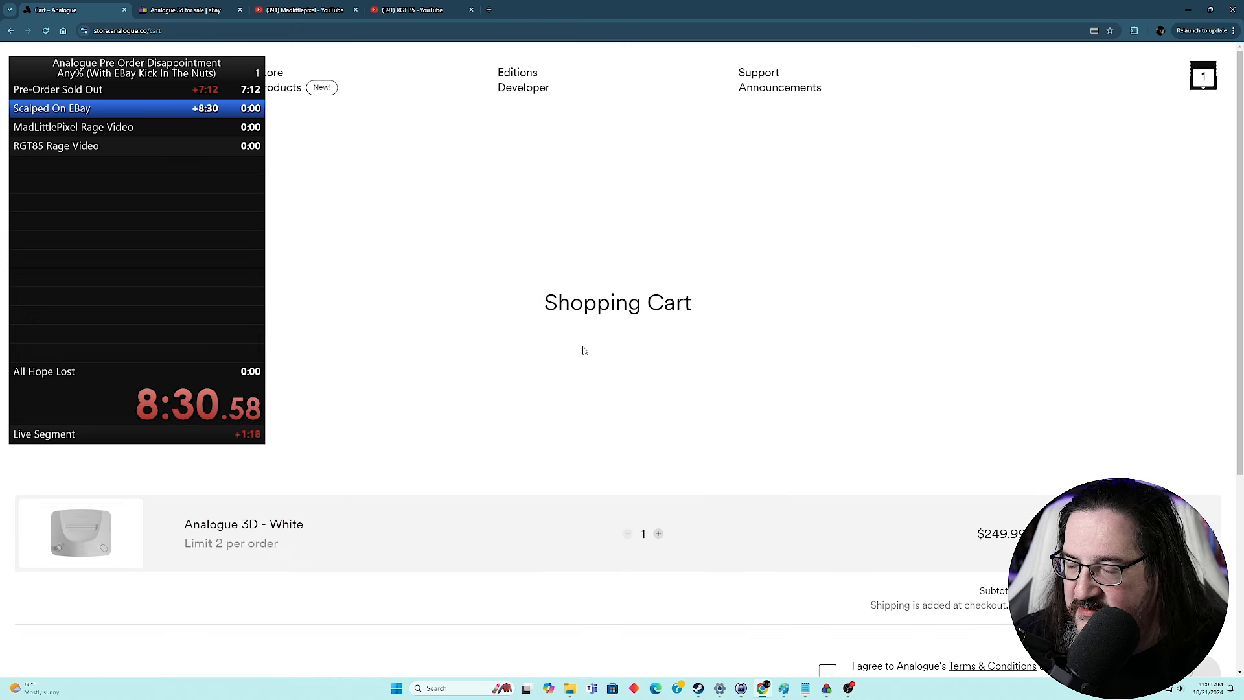
pyautogui.moveTo(903, 487)
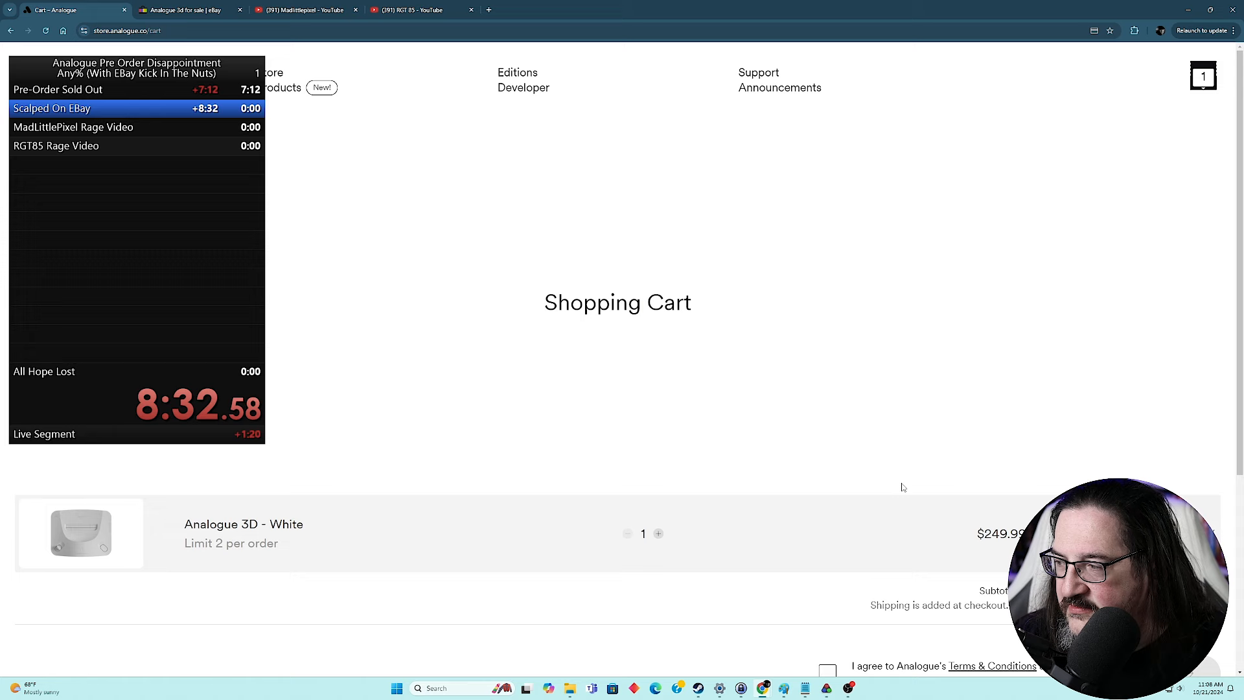
pyautogui.scroll(-3)
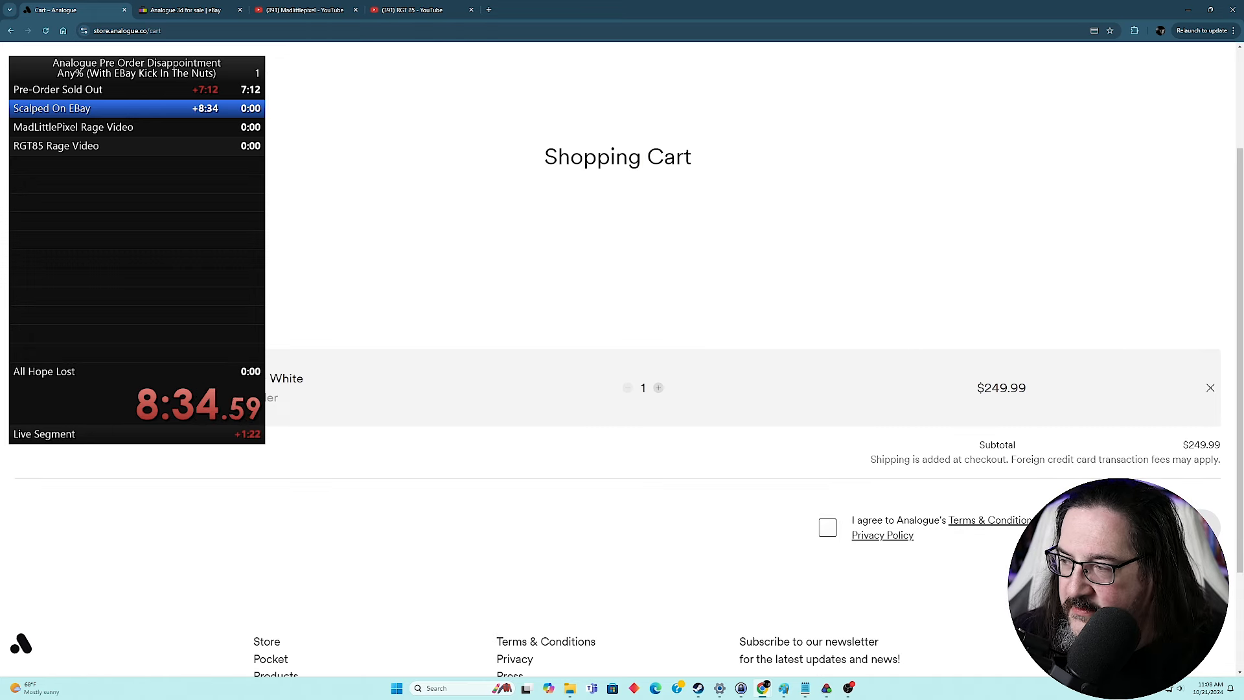
pyautogui.click(827, 528)
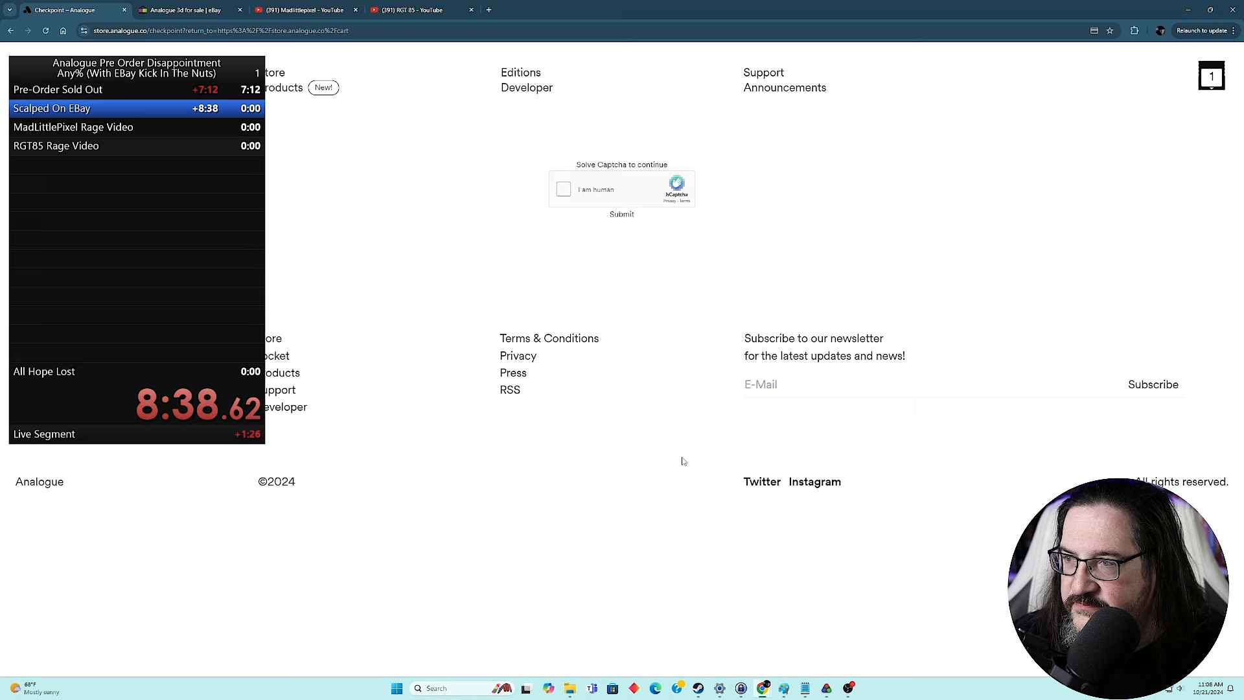
pyautogui.moveTo(640, 331)
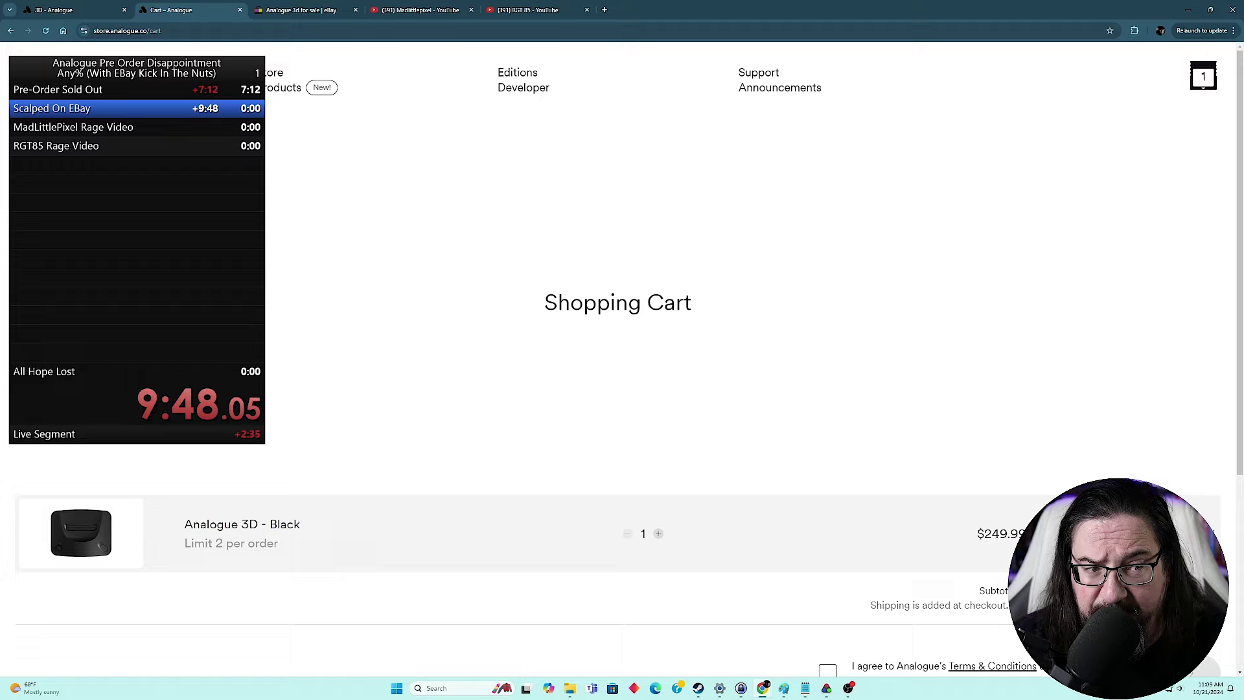
# Step: Switch to the eBay tab showing 'analogue 3d' results sorted by newly listed
pyautogui.click(307, 11)
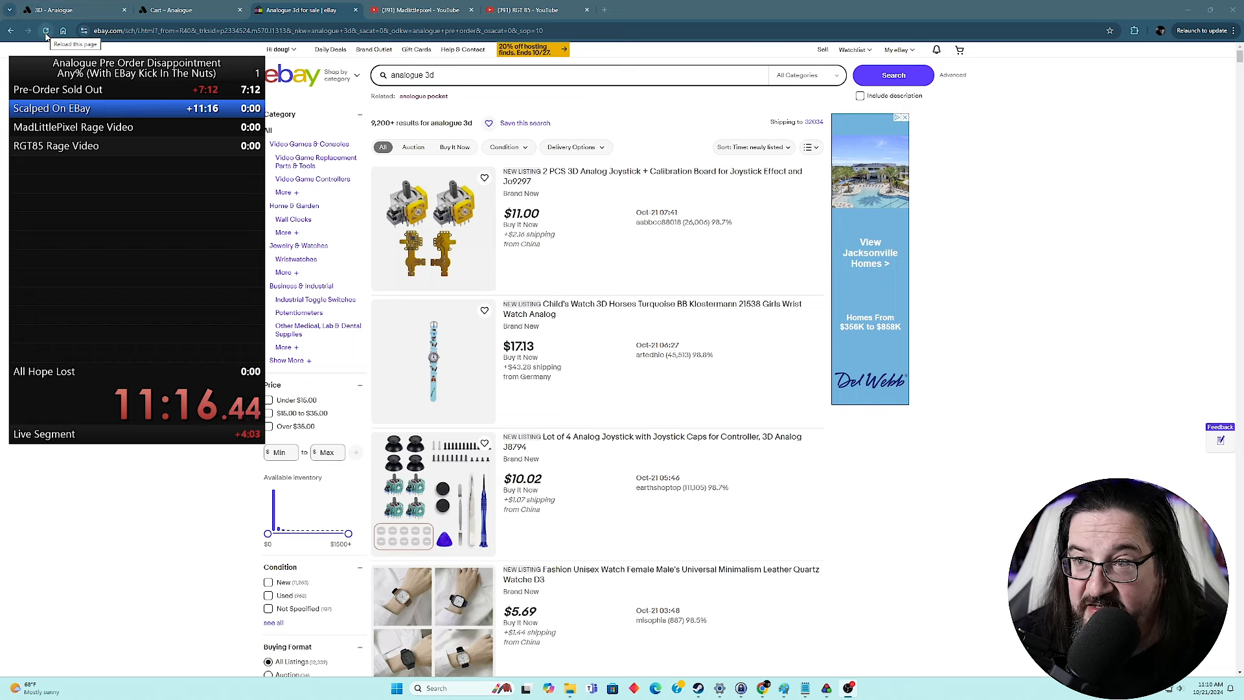
# Step: Reload the eBay results to surface new Analogue 3D listings at $400 and $499.99
pyautogui.click(44, 30)
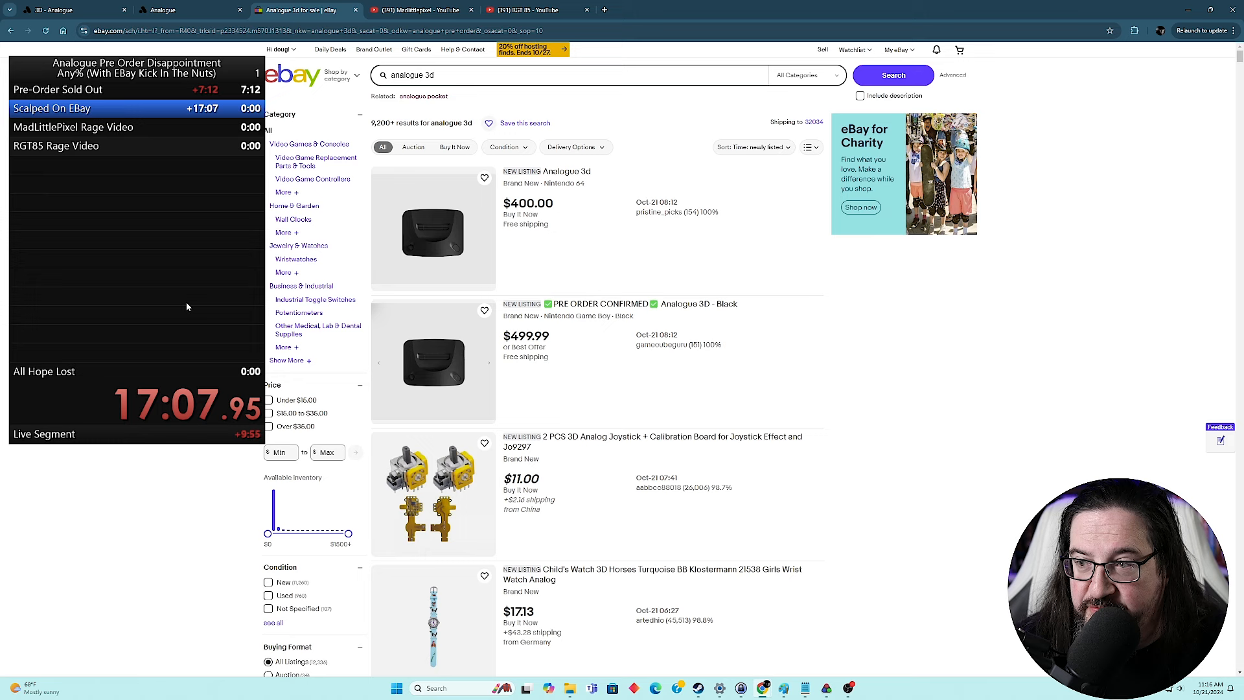
pyautogui.moveTo(185, 267)
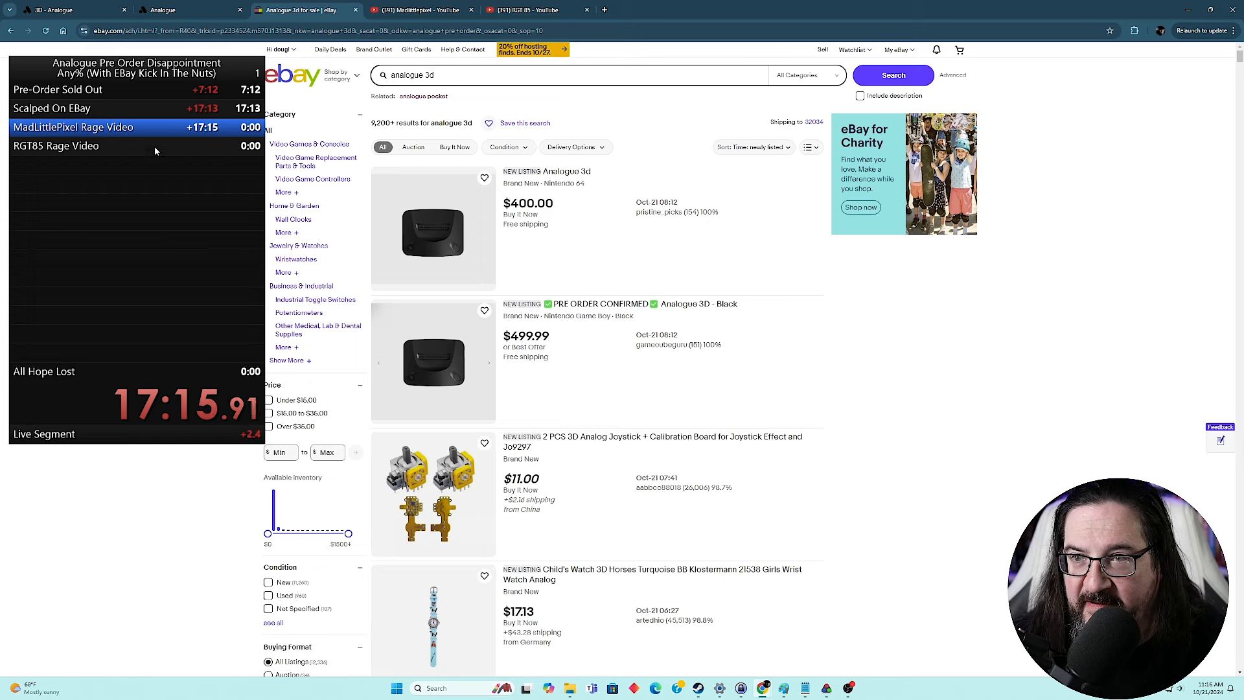
pyautogui.moveTo(172, 106)
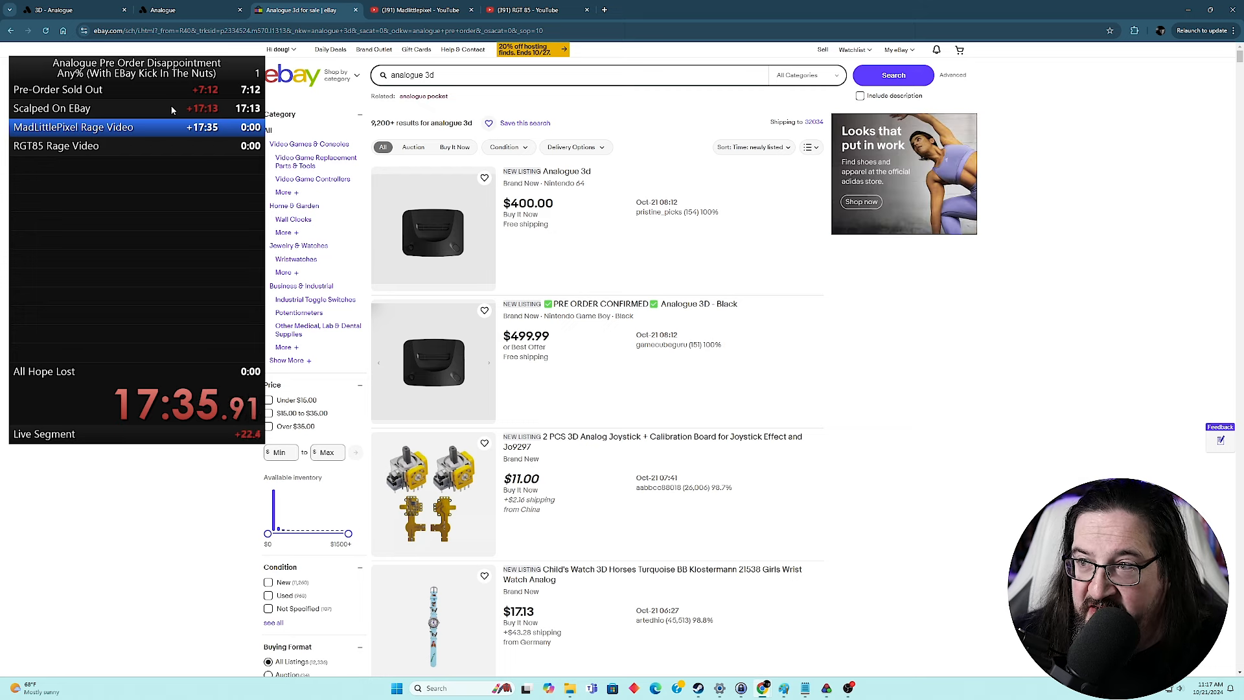
pyautogui.moveTo(657, 270)
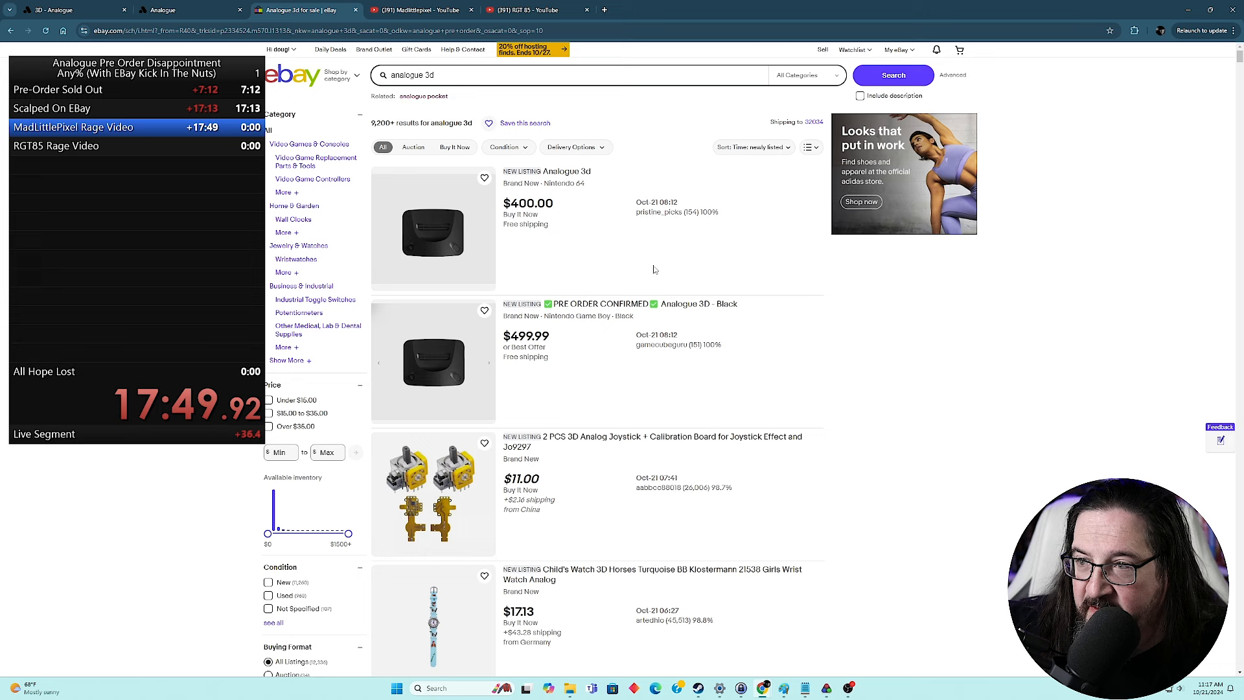
pyautogui.moveTo(545, 260)
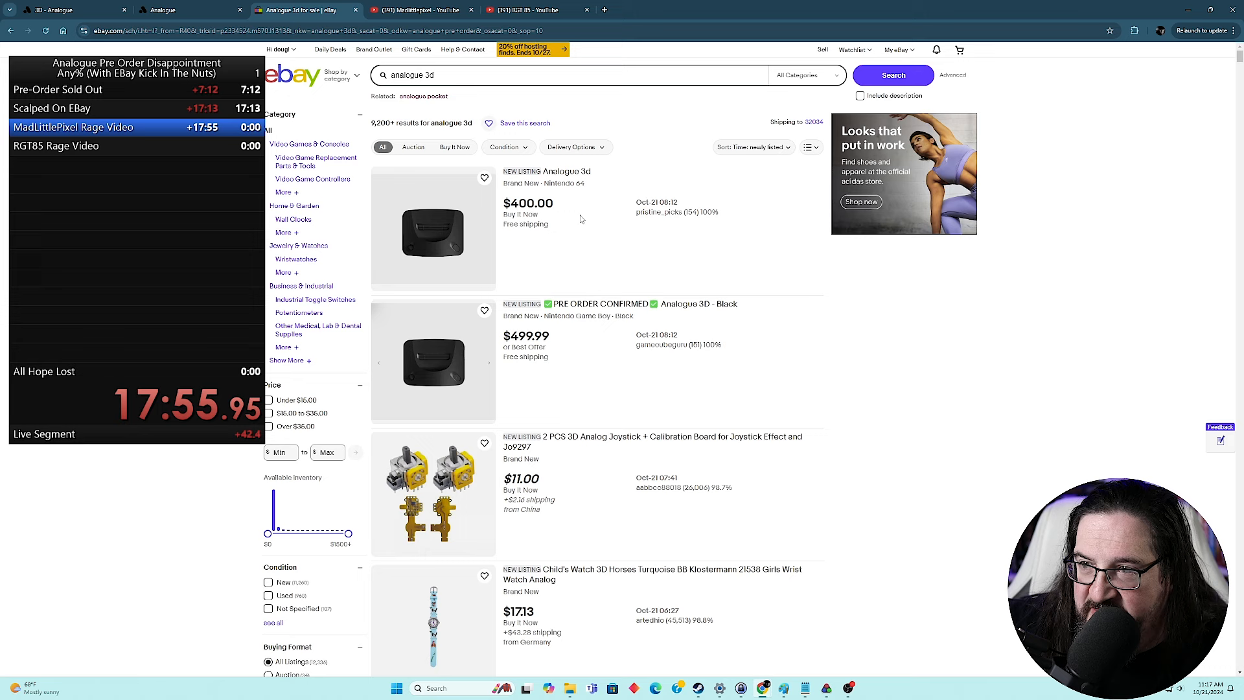
pyautogui.moveTo(529, 257)
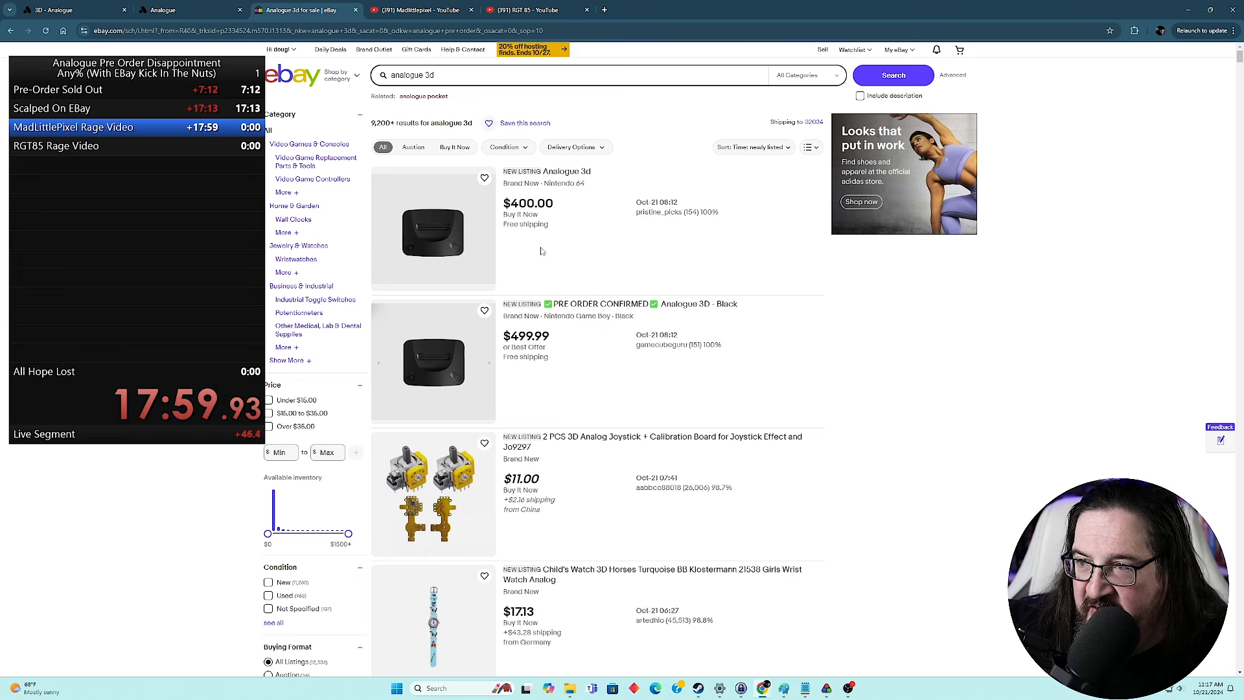
pyautogui.moveTo(600, 355)
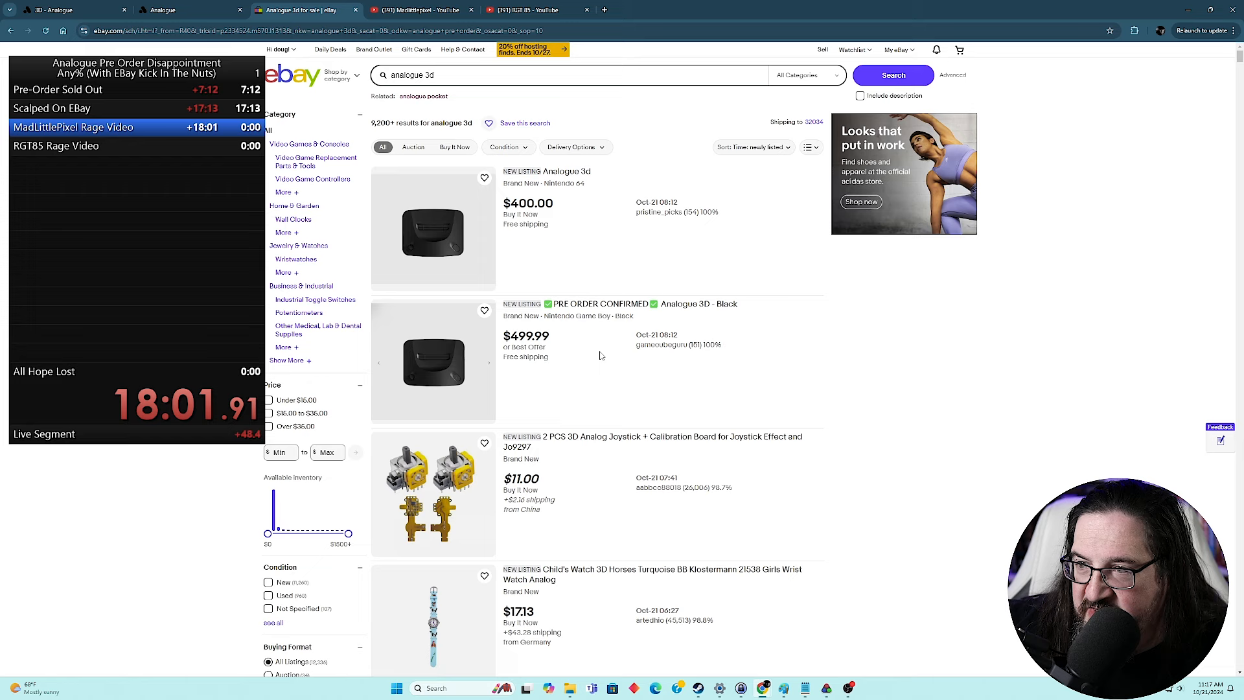
pyautogui.moveTo(595, 350)
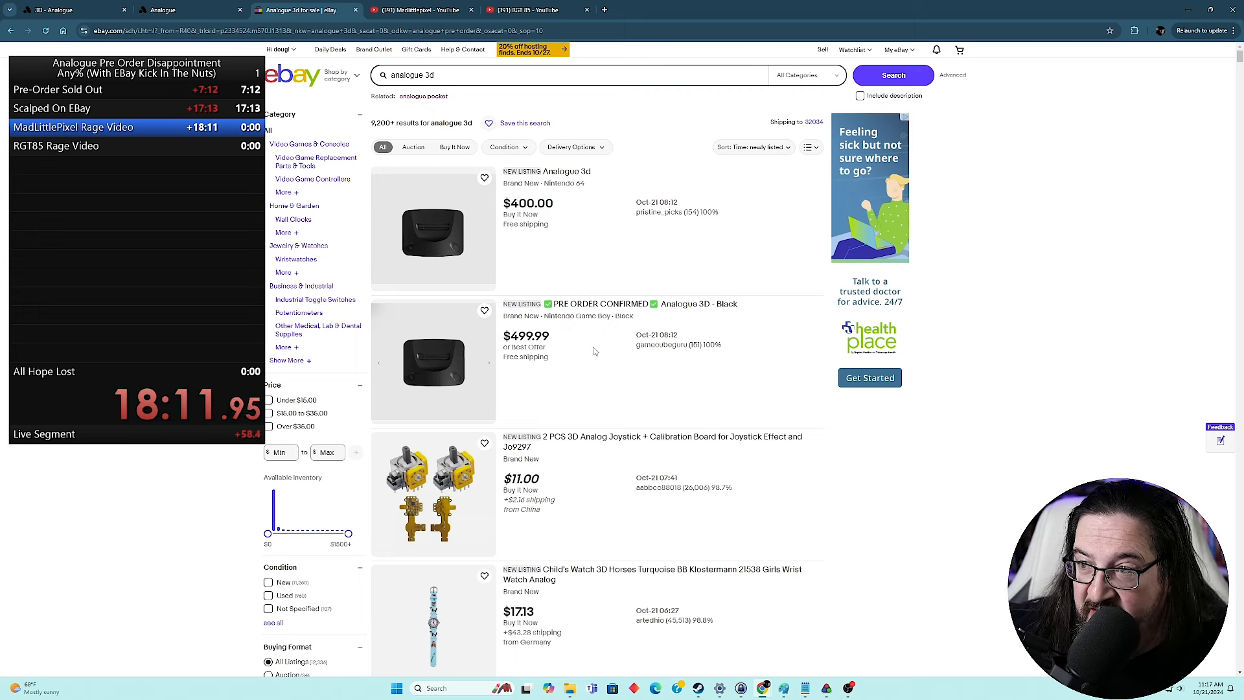
pyautogui.moveTo(591, 340)
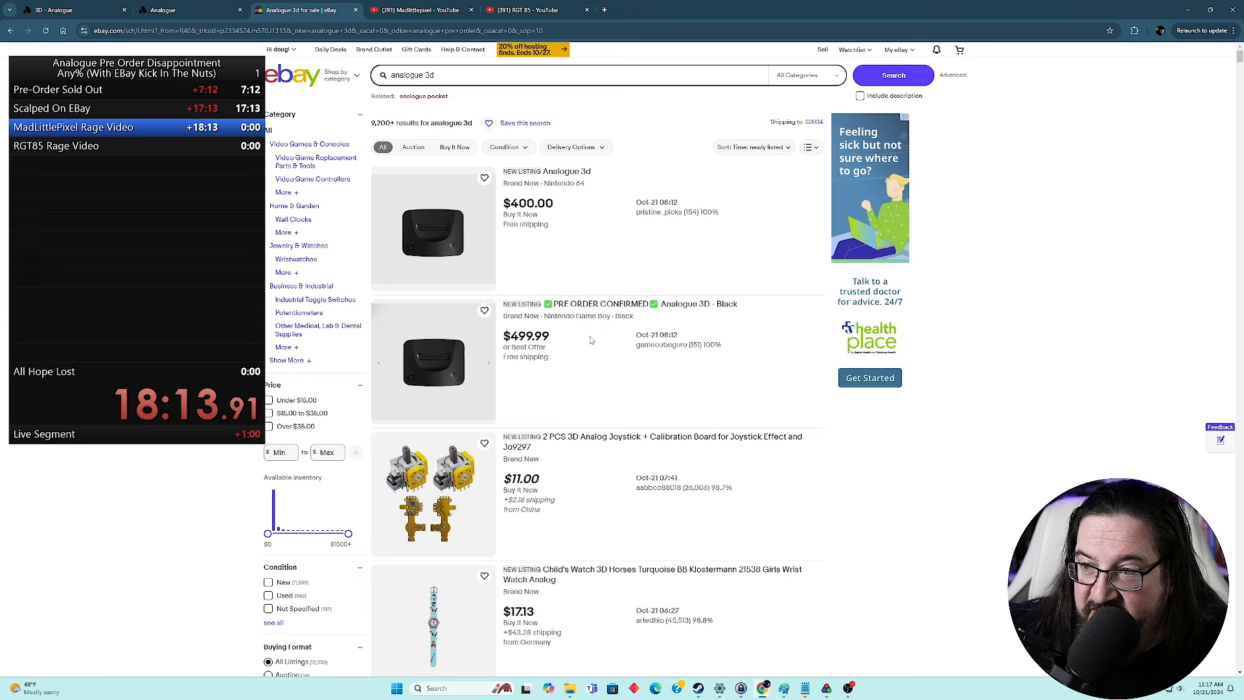
pyautogui.moveTo(586, 345)
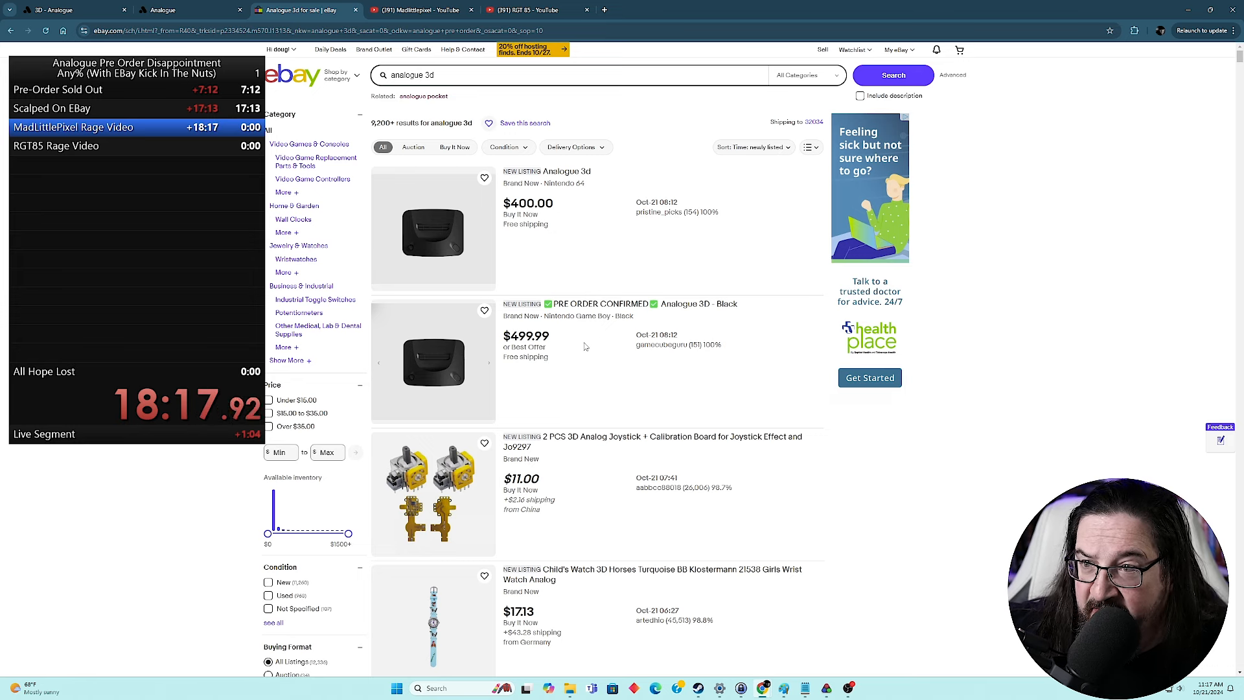
pyautogui.moveTo(589, 259)
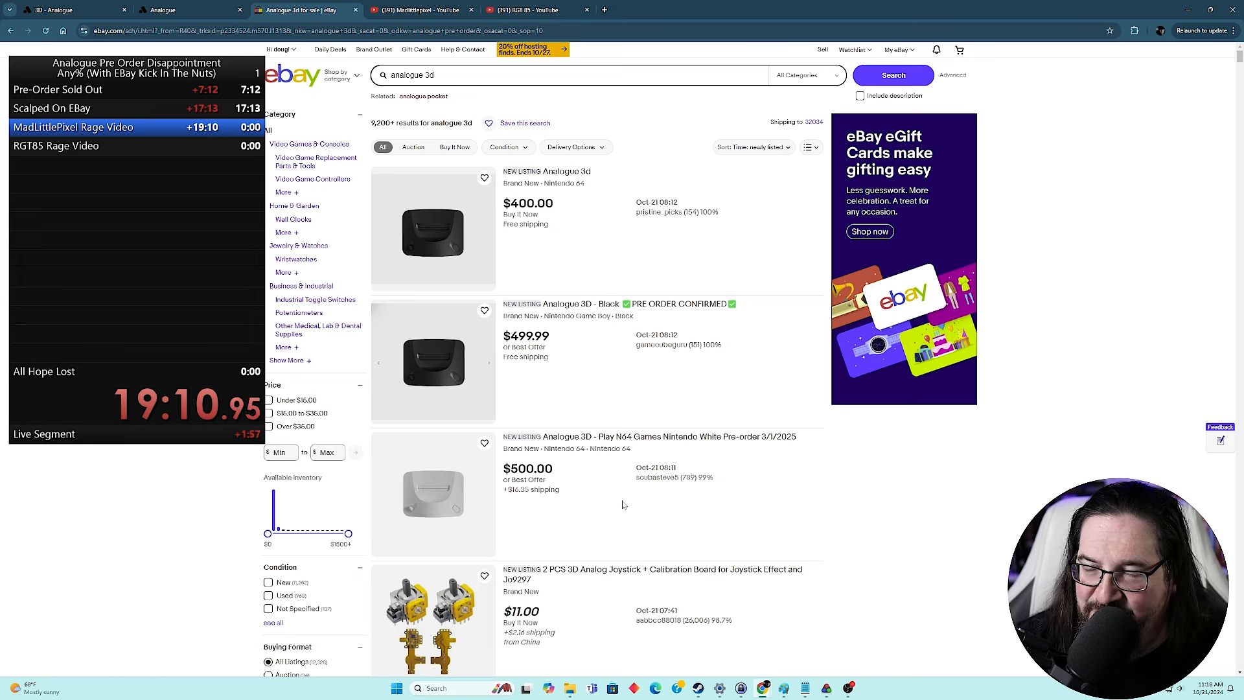
pyautogui.moveTo(441, 275)
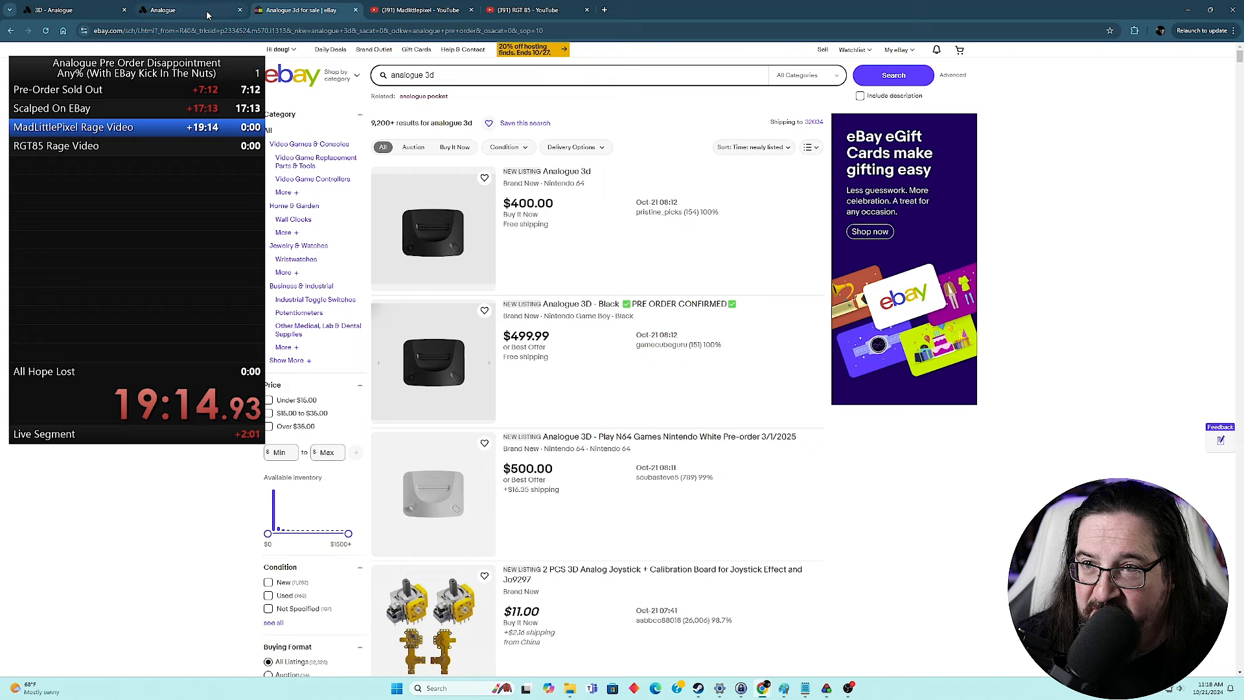
# Step: Check the Analogue 3D preorder page on store.analogue.co, then return to the eBay results
pyautogui.click(183, 10)
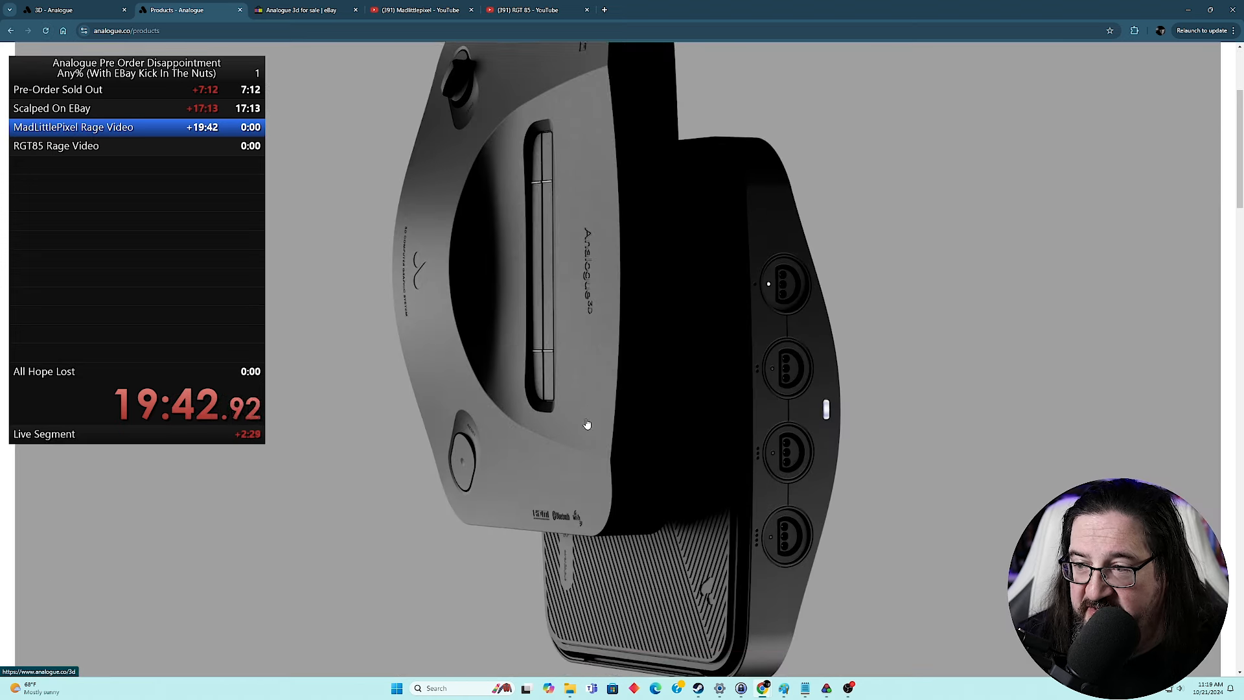
pyautogui.scroll(-3)
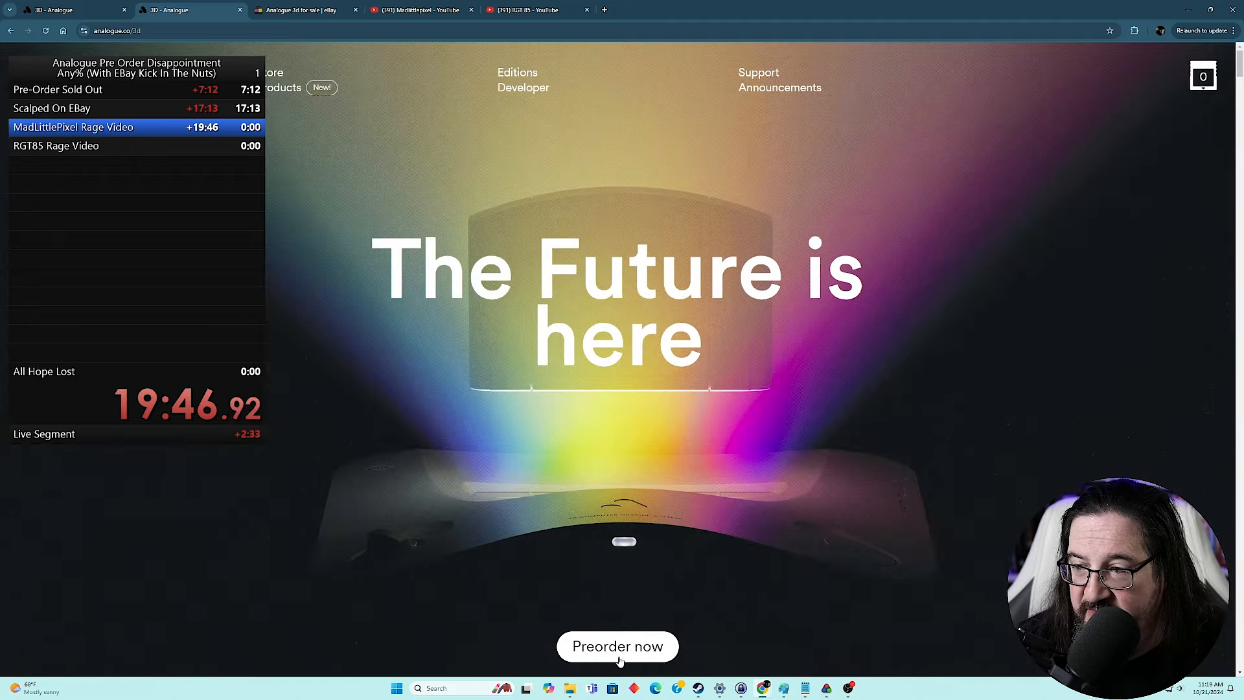
pyautogui.click(617, 646)
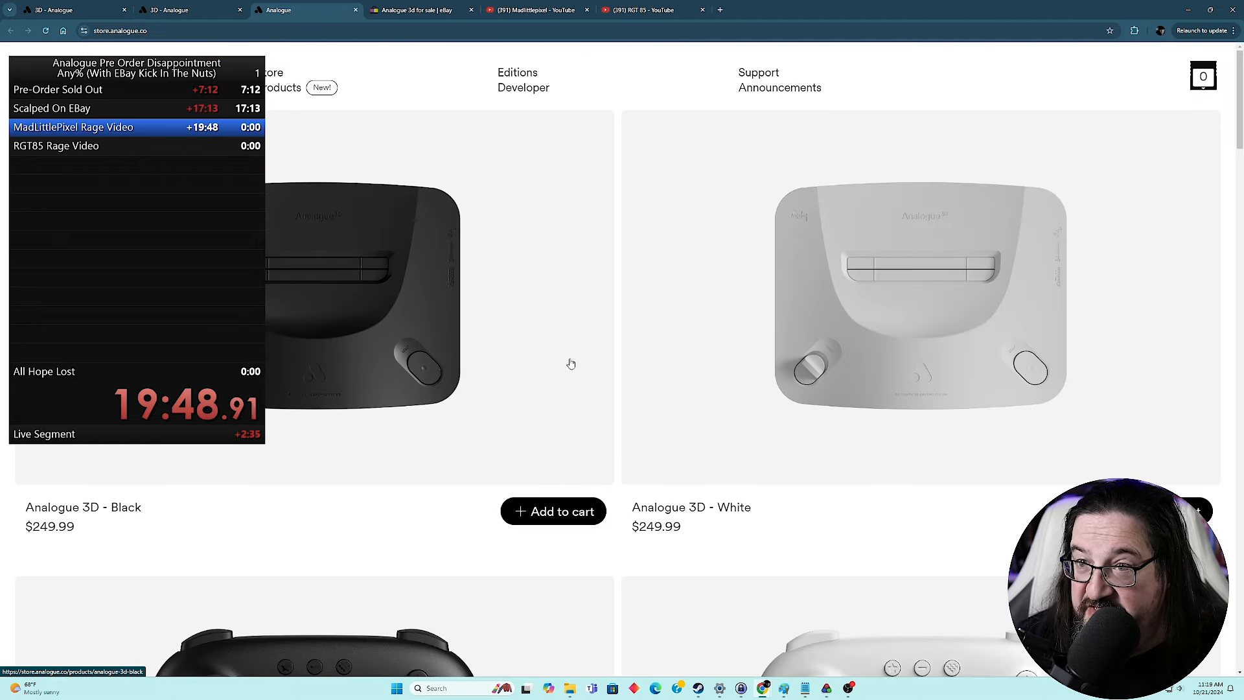
pyautogui.click(416, 9)
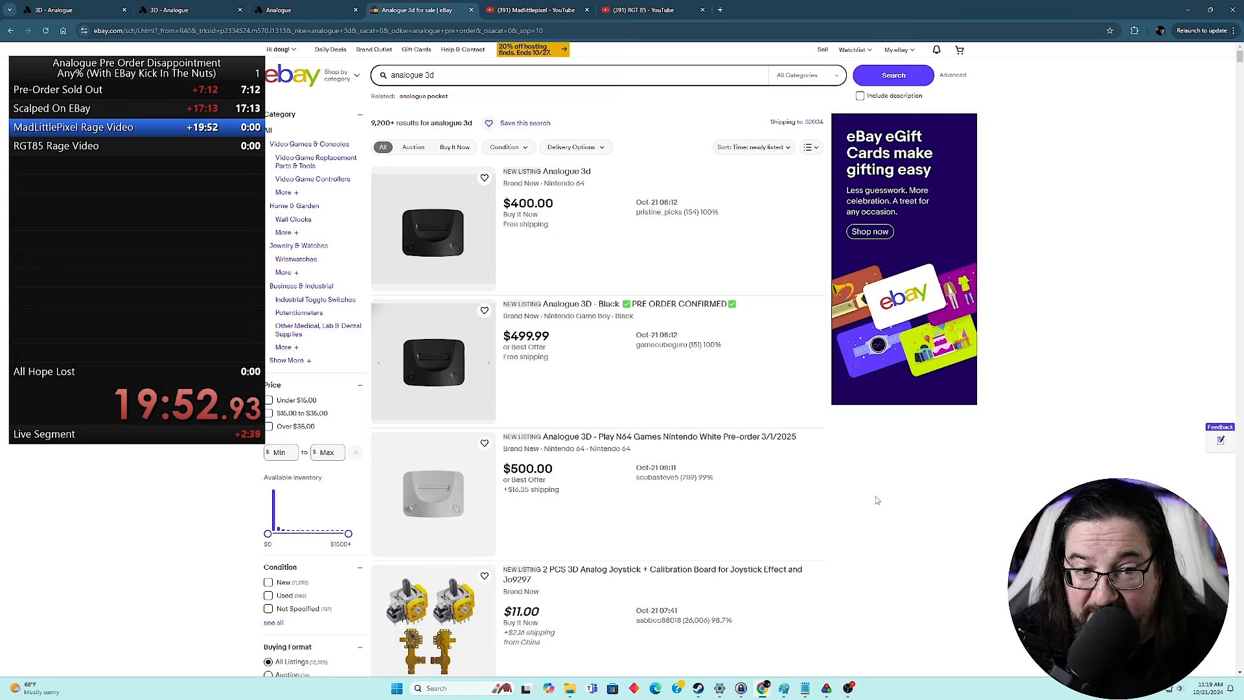
pyautogui.moveTo(916, 517)
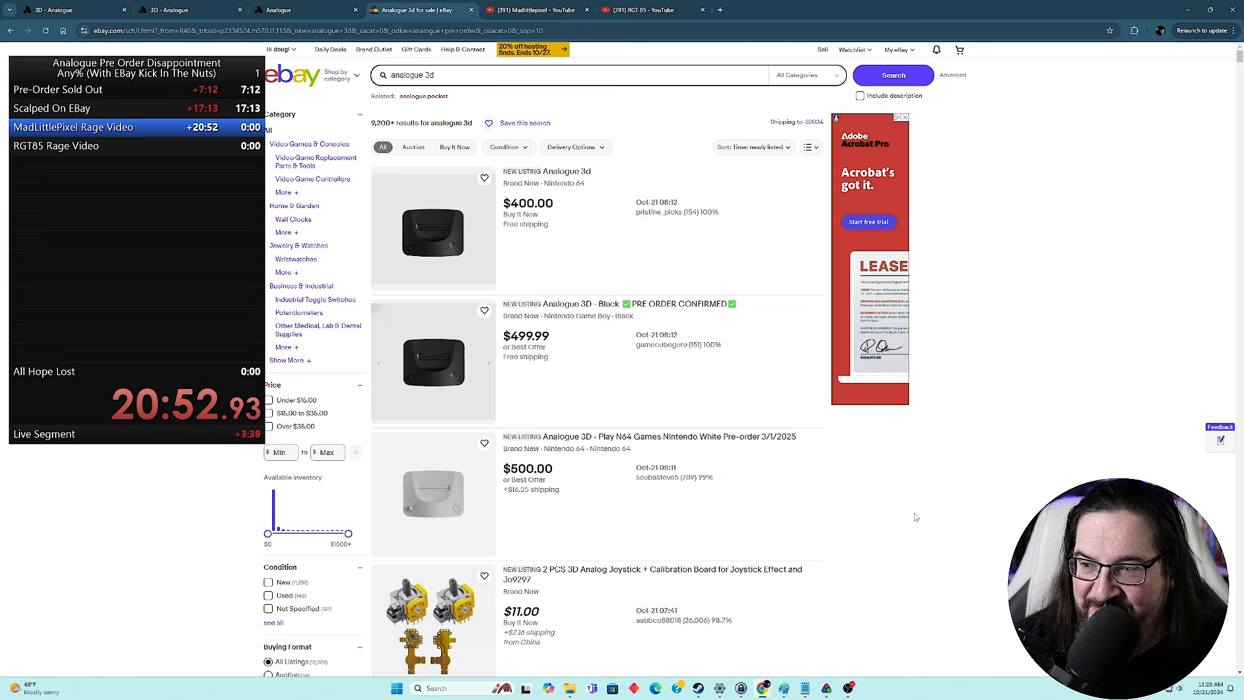
pyautogui.moveTo(600, 241)
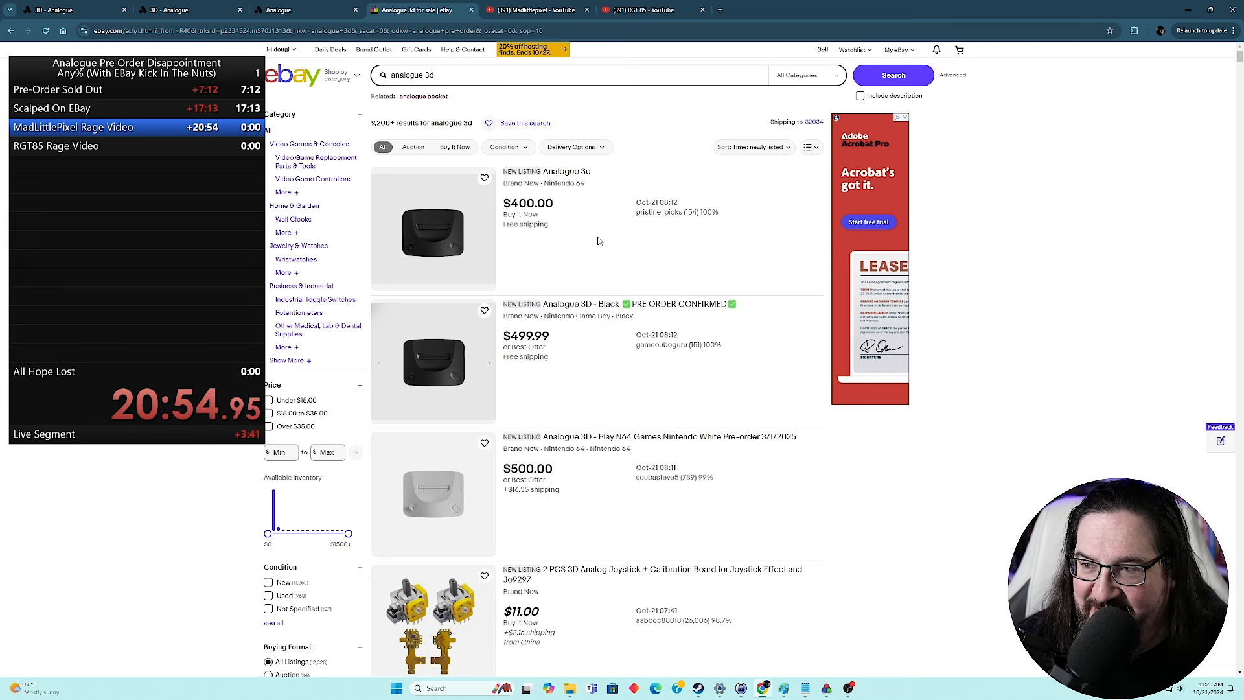
pyautogui.moveTo(777, 506)
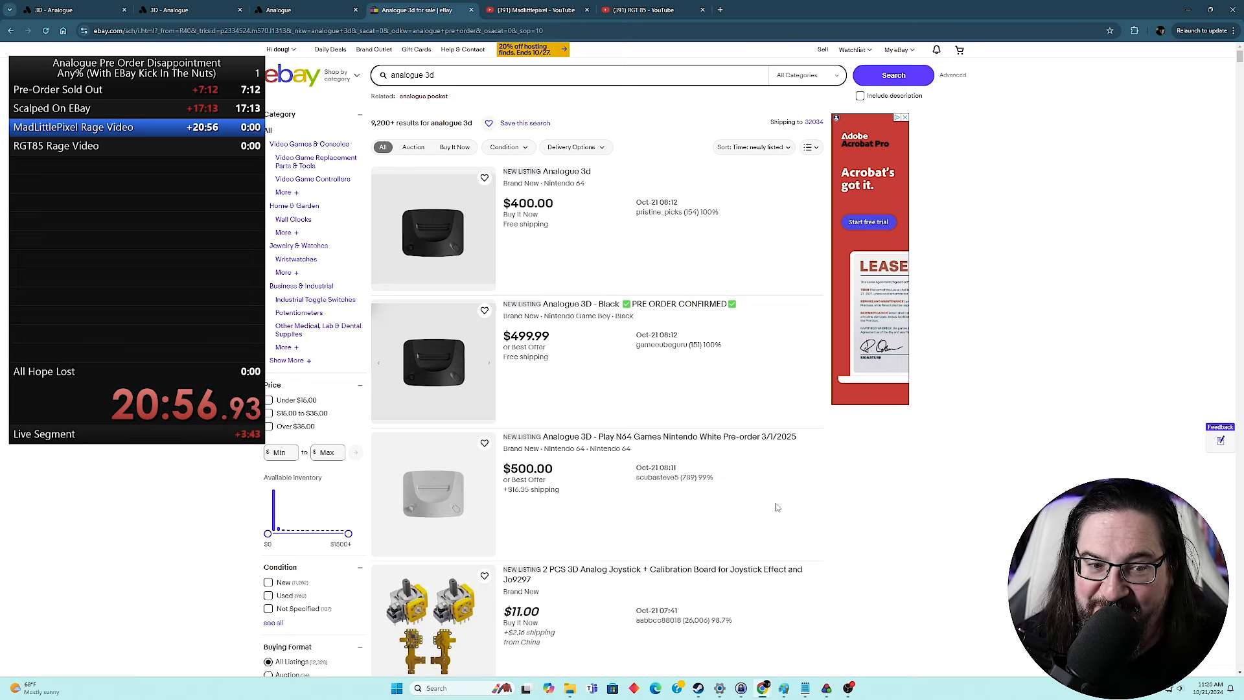
pyautogui.moveTo(866, 491)
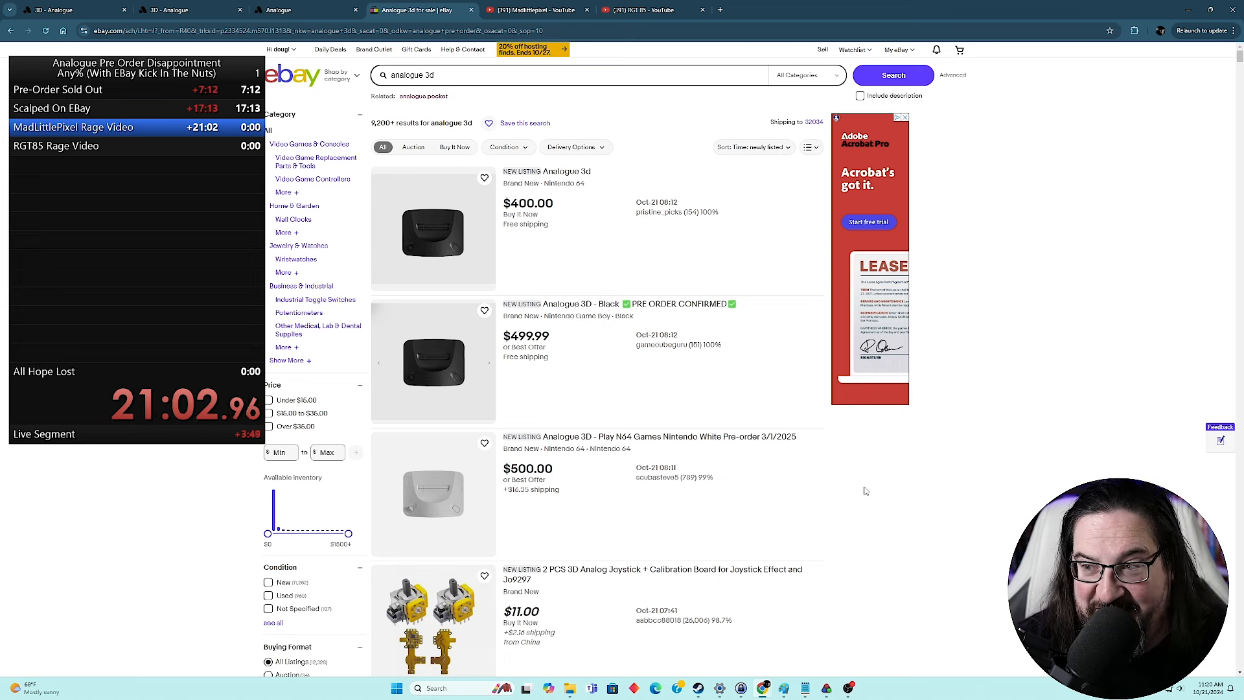
pyautogui.moveTo(703, 420)
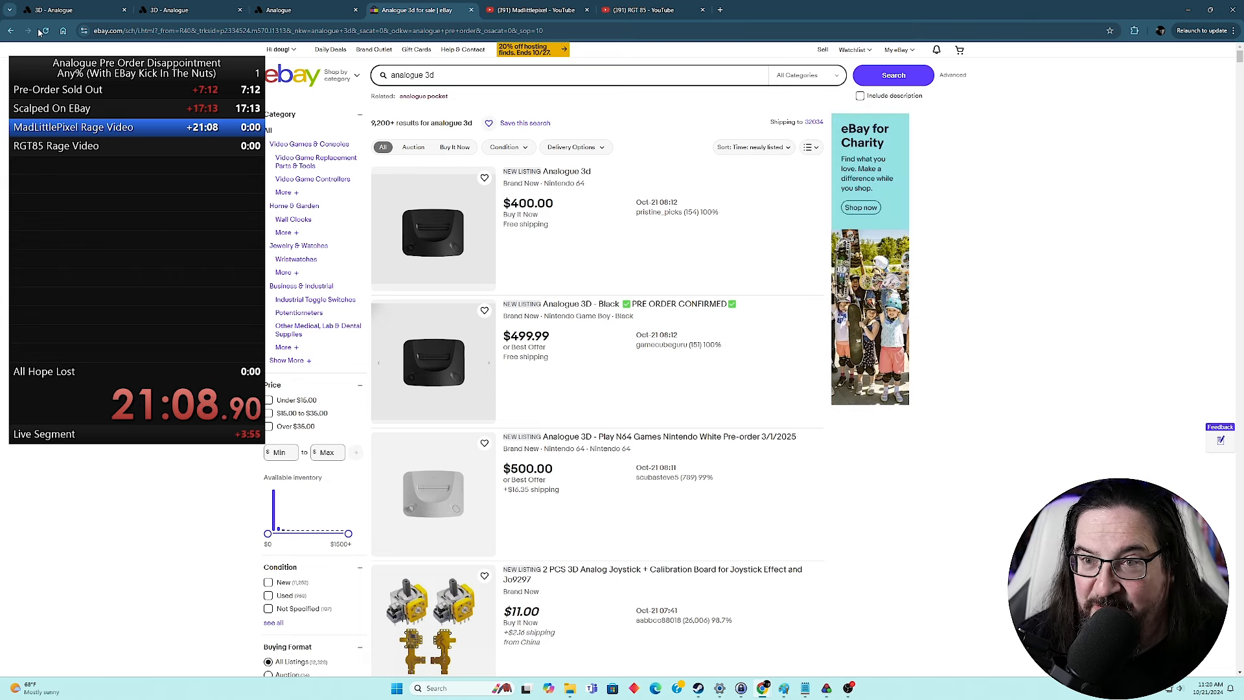
pyautogui.moveTo(44, 31)
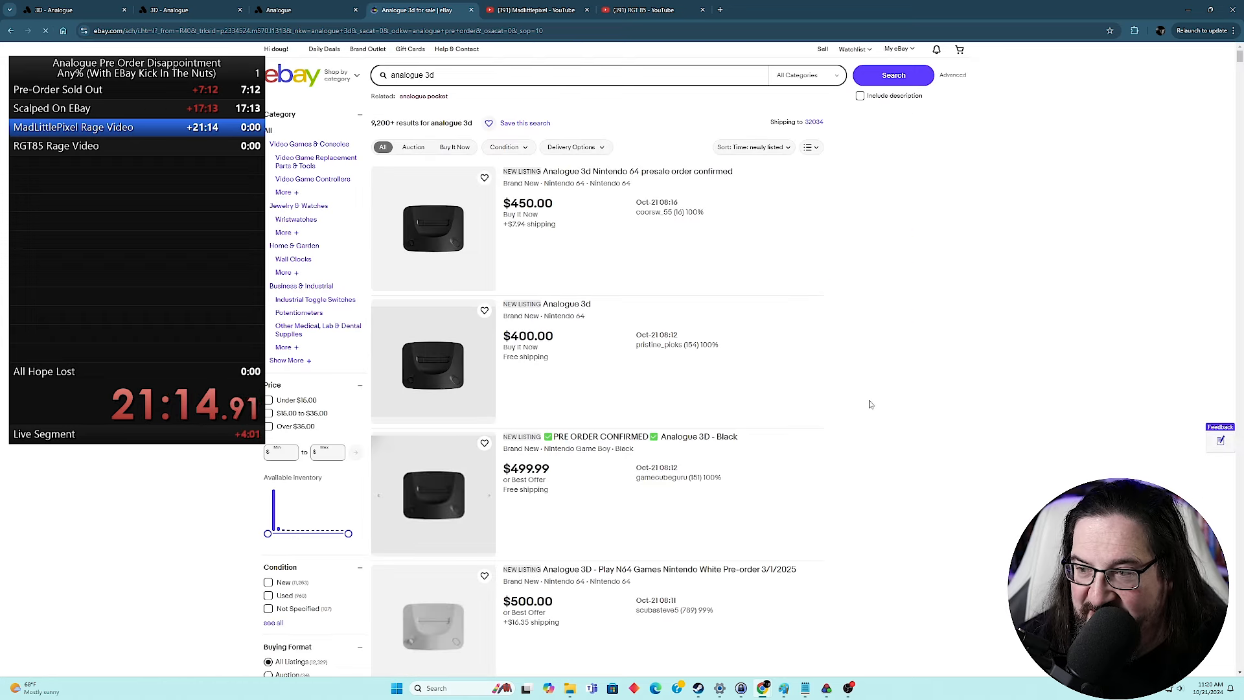
# Step: Scroll the refreshed eBay results to see the $450 Analogue 3D presale listing above the others
pyautogui.scroll(-3)
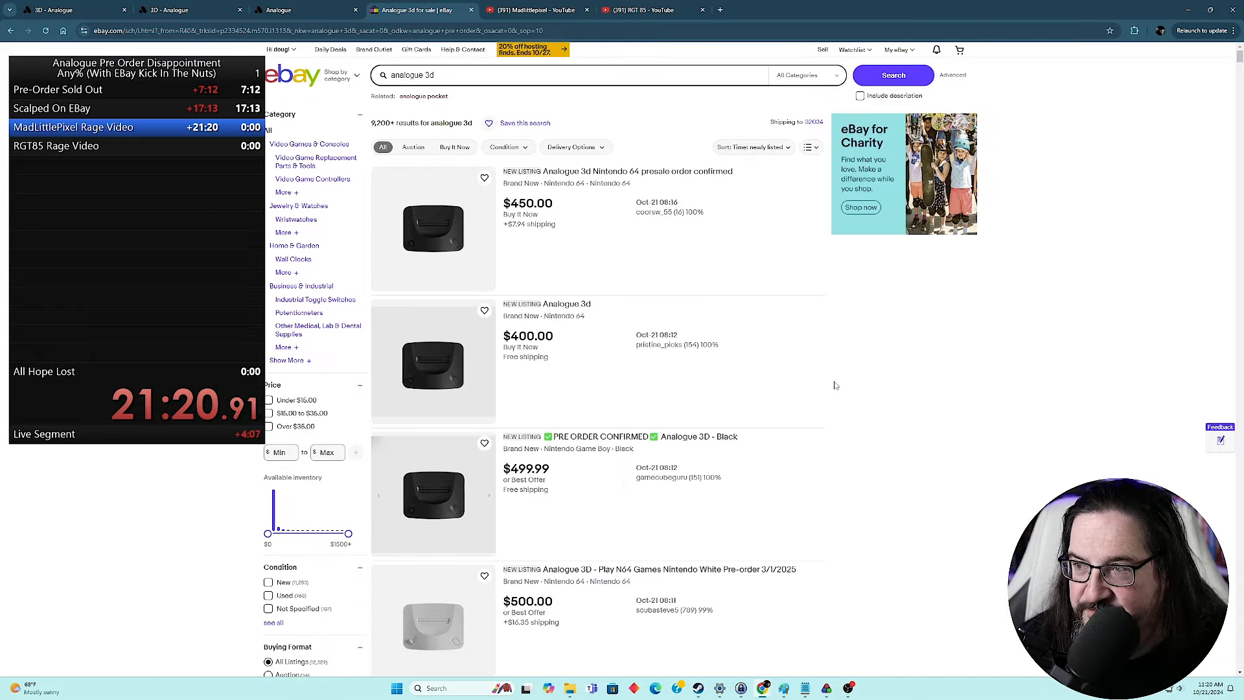
pyautogui.scroll(-3)
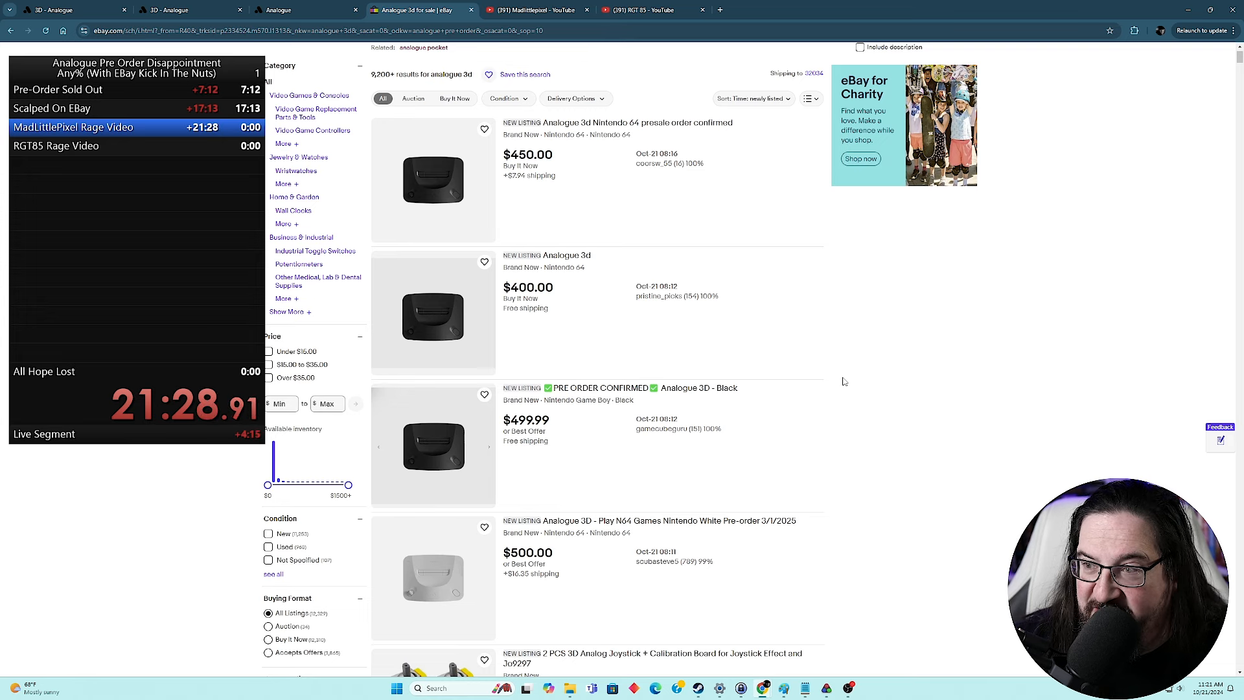
pyautogui.moveTo(532, 209)
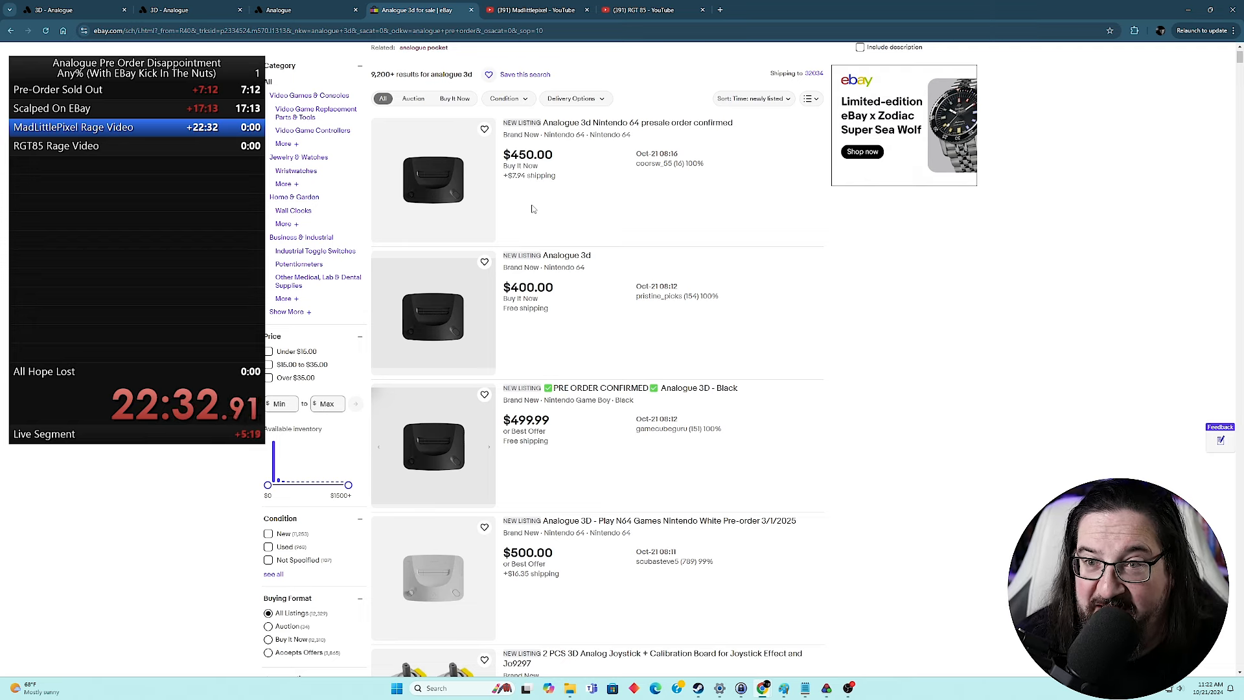
pyautogui.moveTo(845, 382)
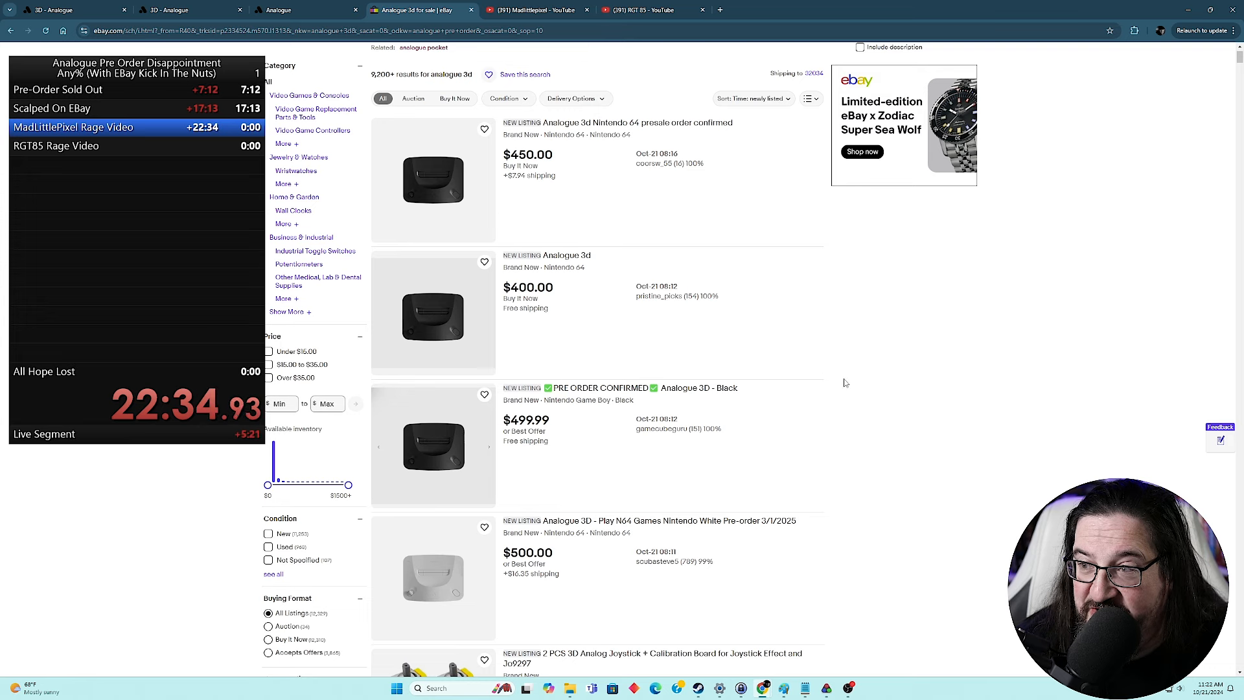
pyautogui.moveTo(869, 384)
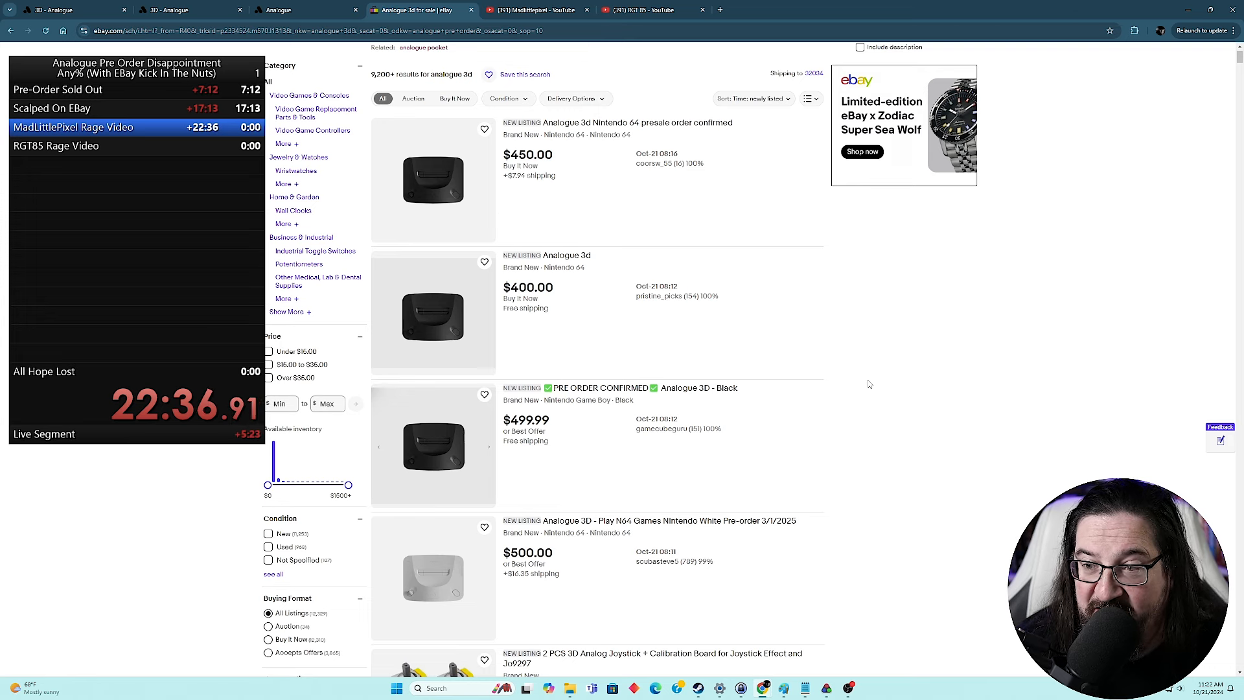